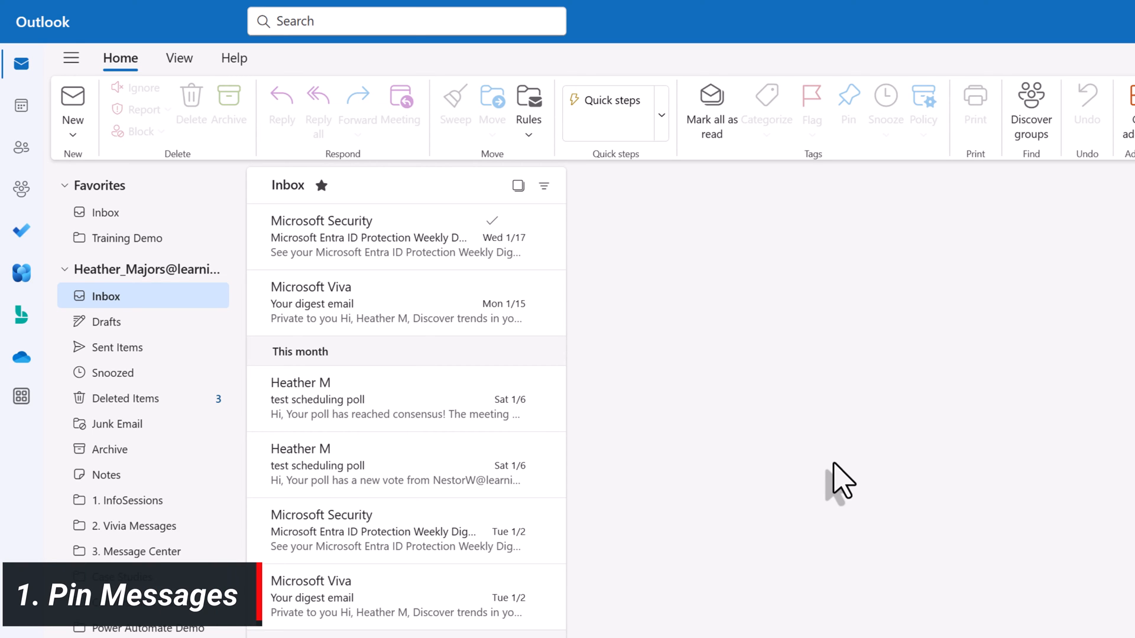
mouse_move(351, 334)
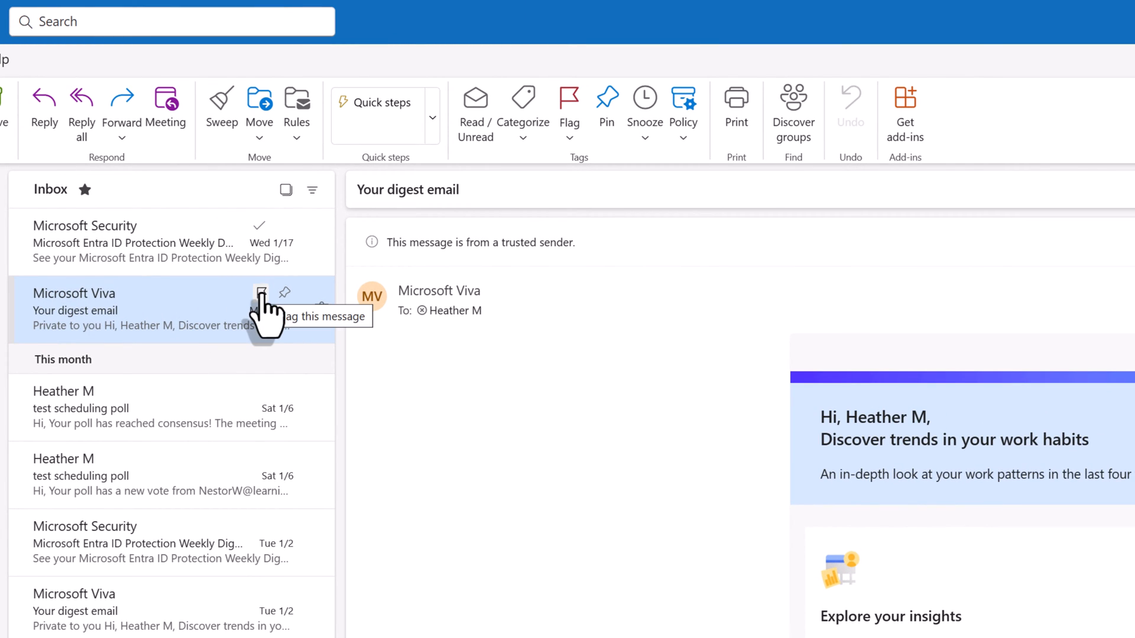
- Flag the Mon 1/15 Viva digest and the Tue 1/2 Microsoft Security message for follow-up
left_click(260, 293)
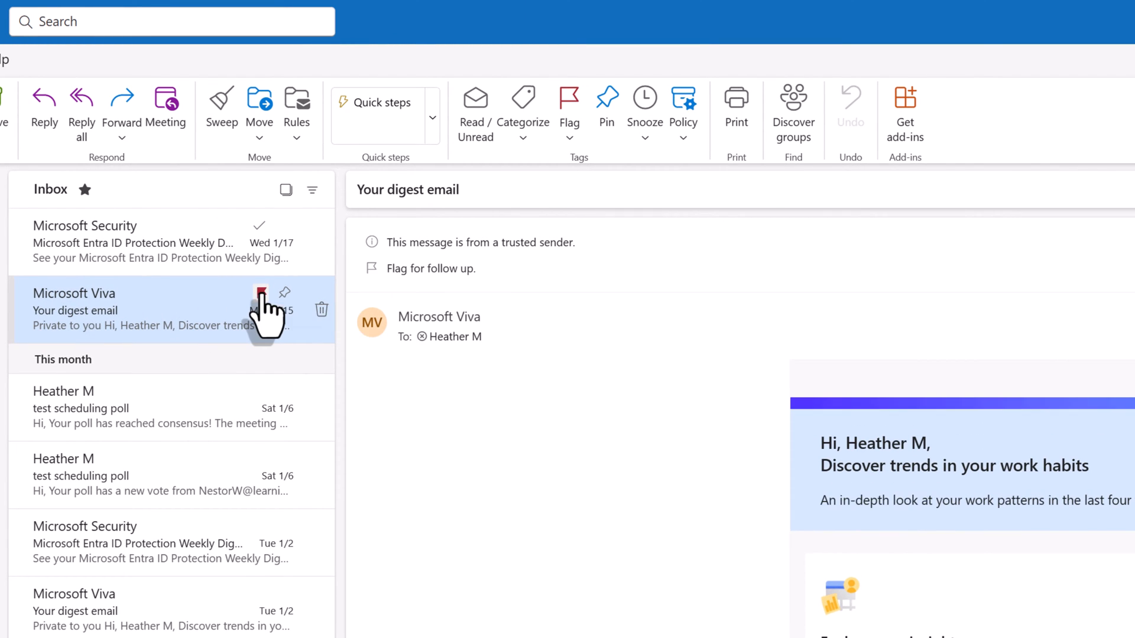
left_click(260, 293)
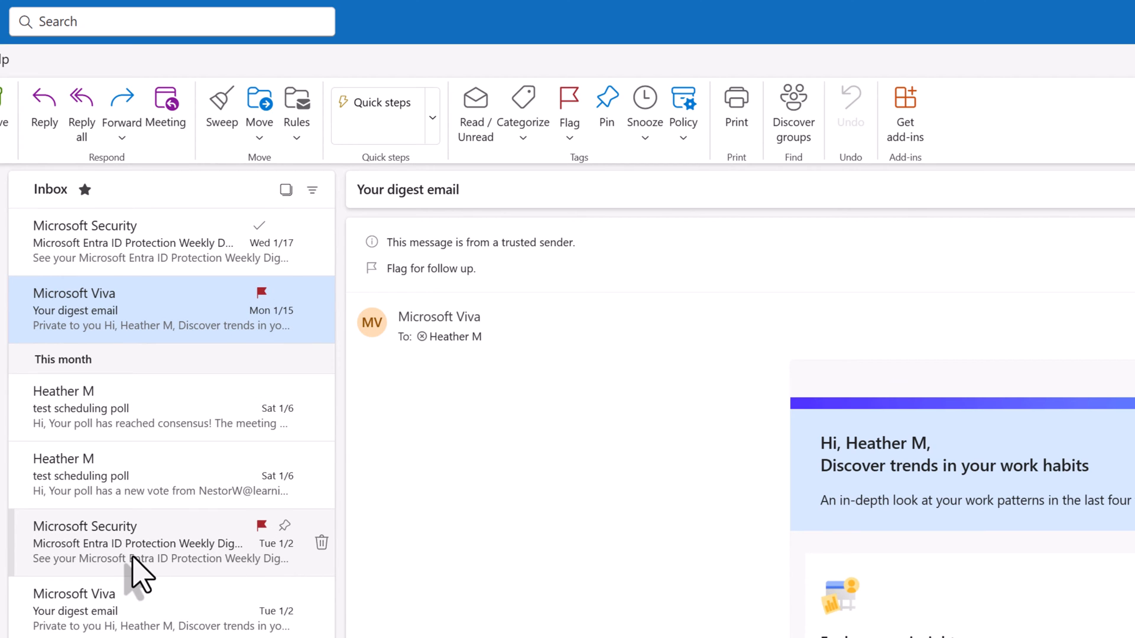
mouse_move(188, 604)
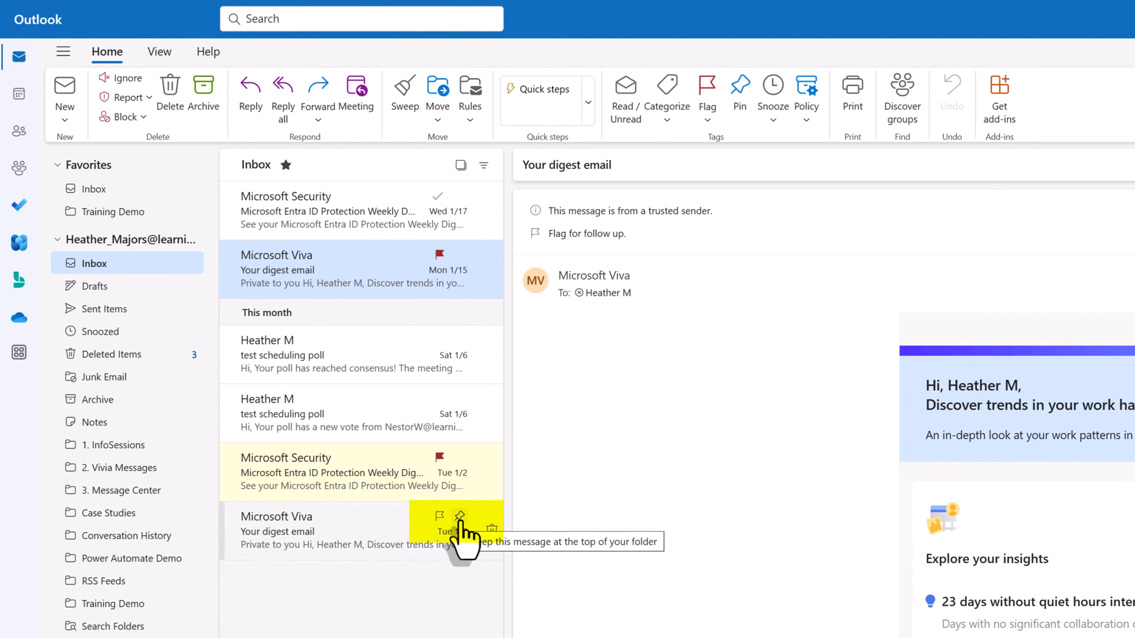
- Pin the Tue 1/2 Microsoft Viva digest to the top of the inbox
left_click(460, 517)
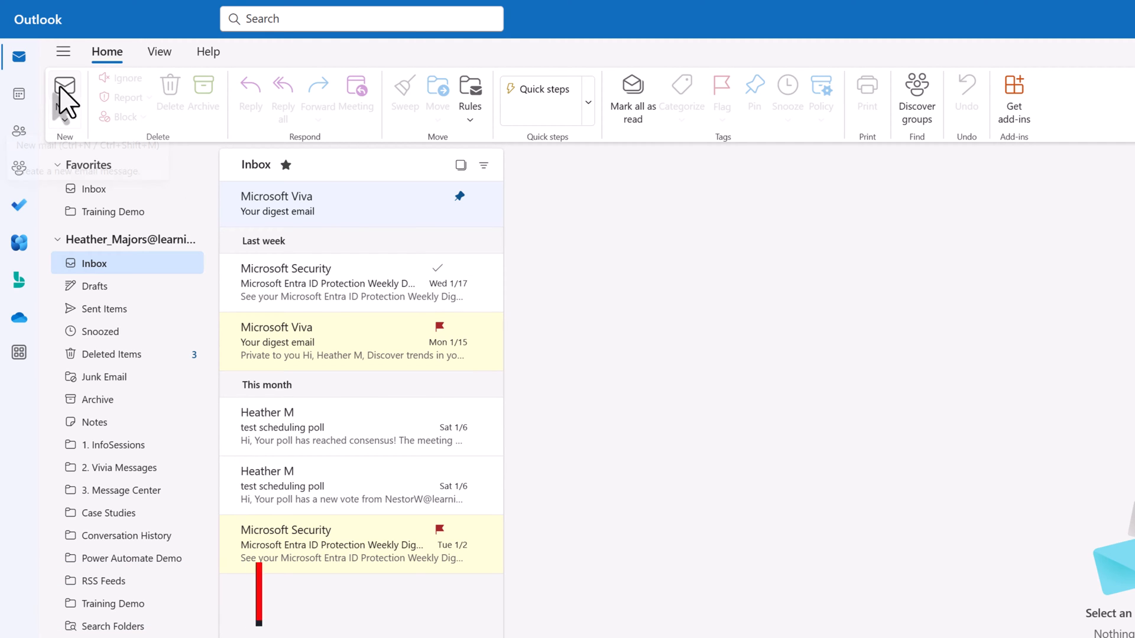
mouse_move(64, 85)
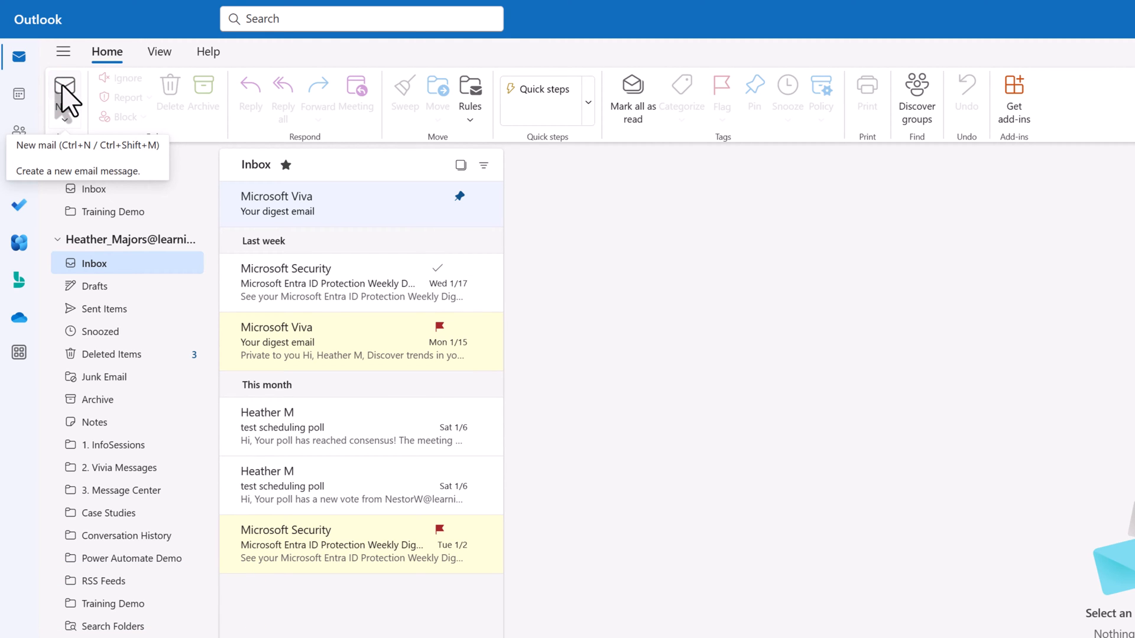
- Start a new email addressed to Nestor Wilke with the subject Weekly Sync
left_click(65, 85)
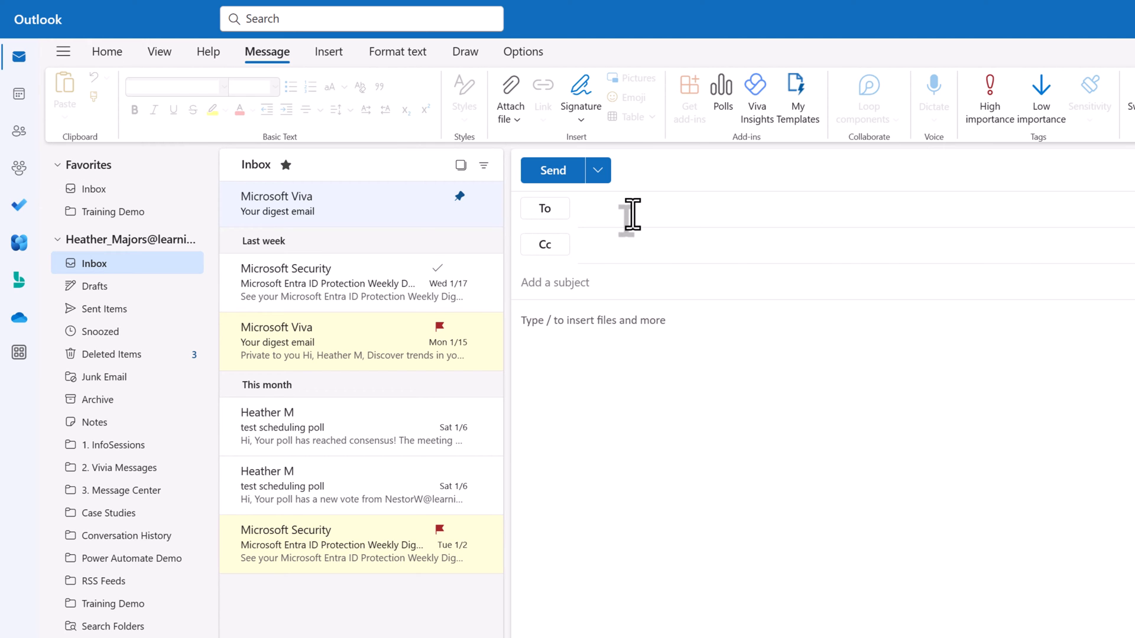
left_click(565, 208)
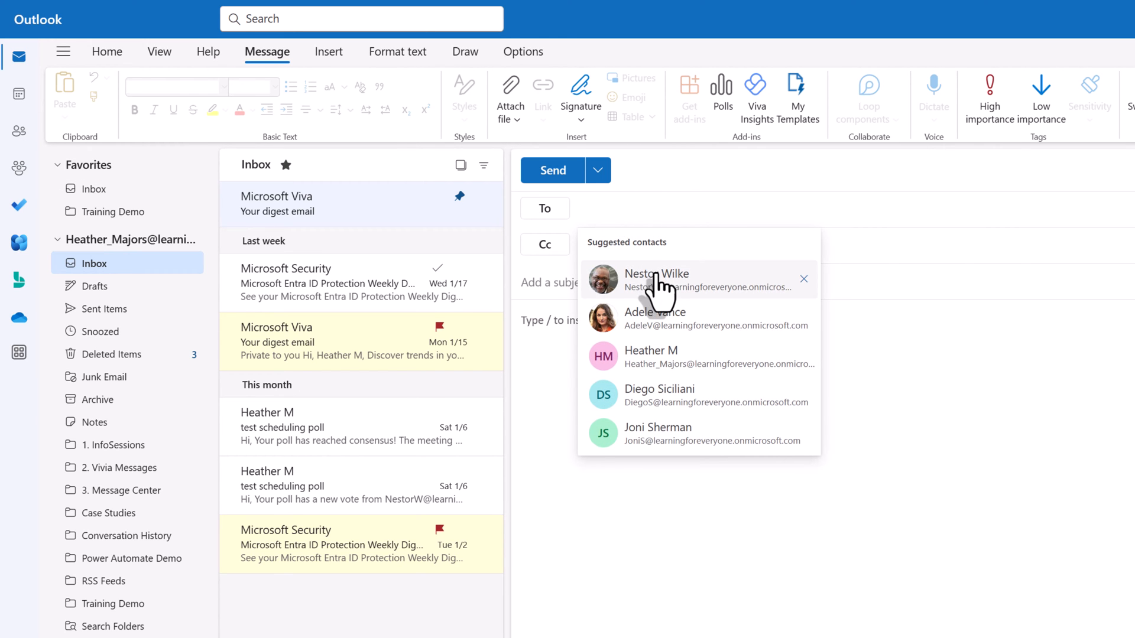
left_click(656, 280)
type("Weekly Sync")
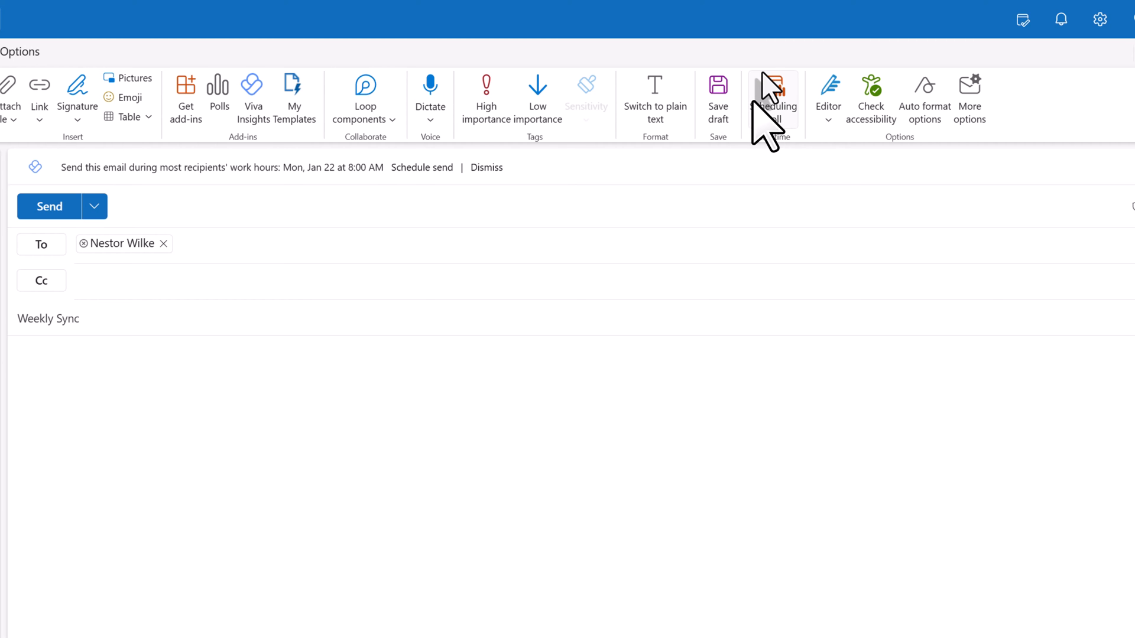
left_click(775, 98)
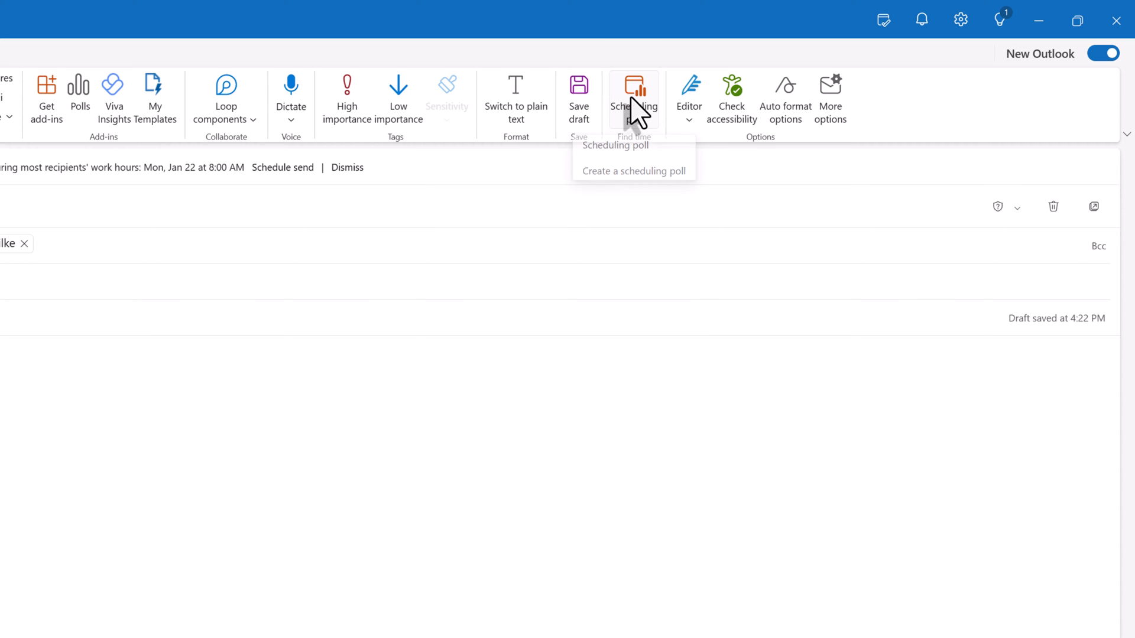
- Create a scheduling poll for Monday, January 22 offering 11:00 AM, 12:30 PM and 1:30 PM
left_click(634, 170)
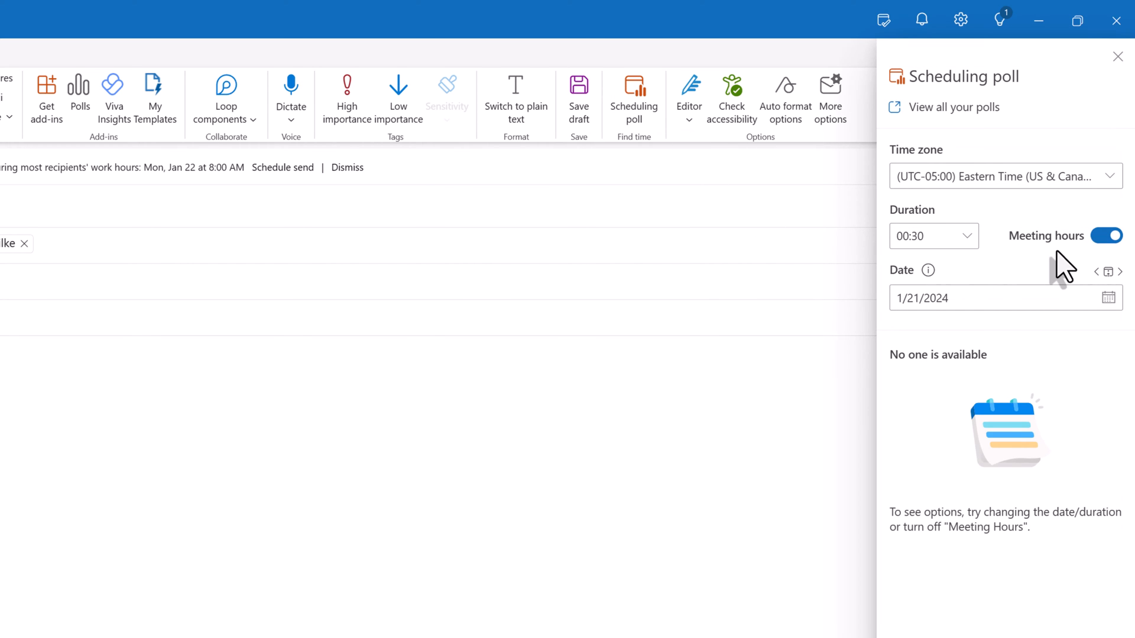
mouse_move(956, 282)
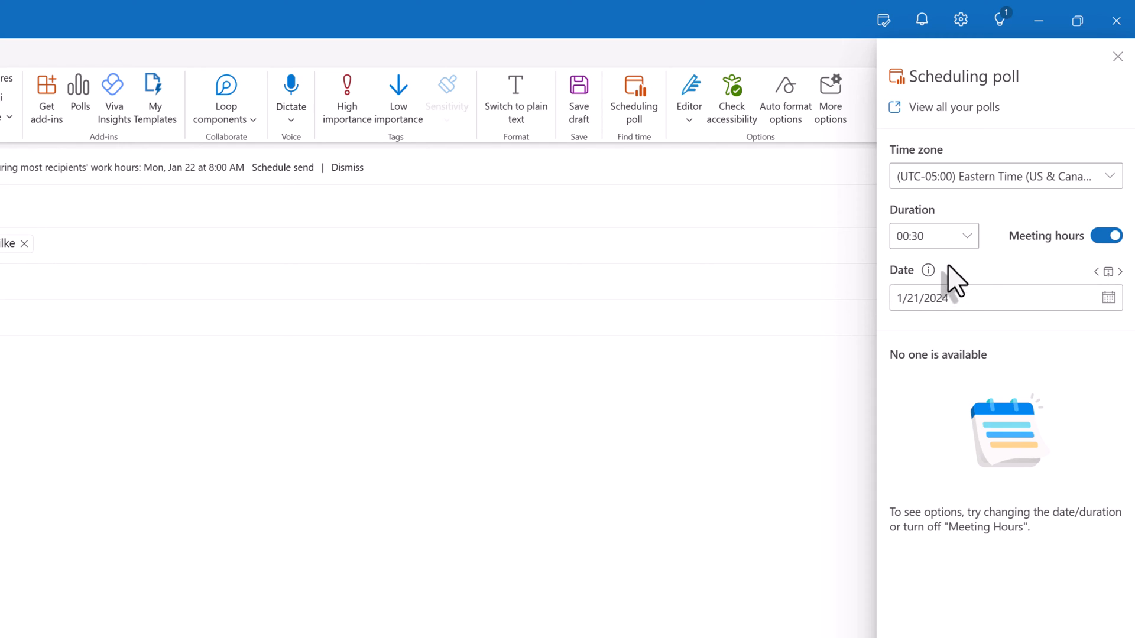
left_click(1108, 298)
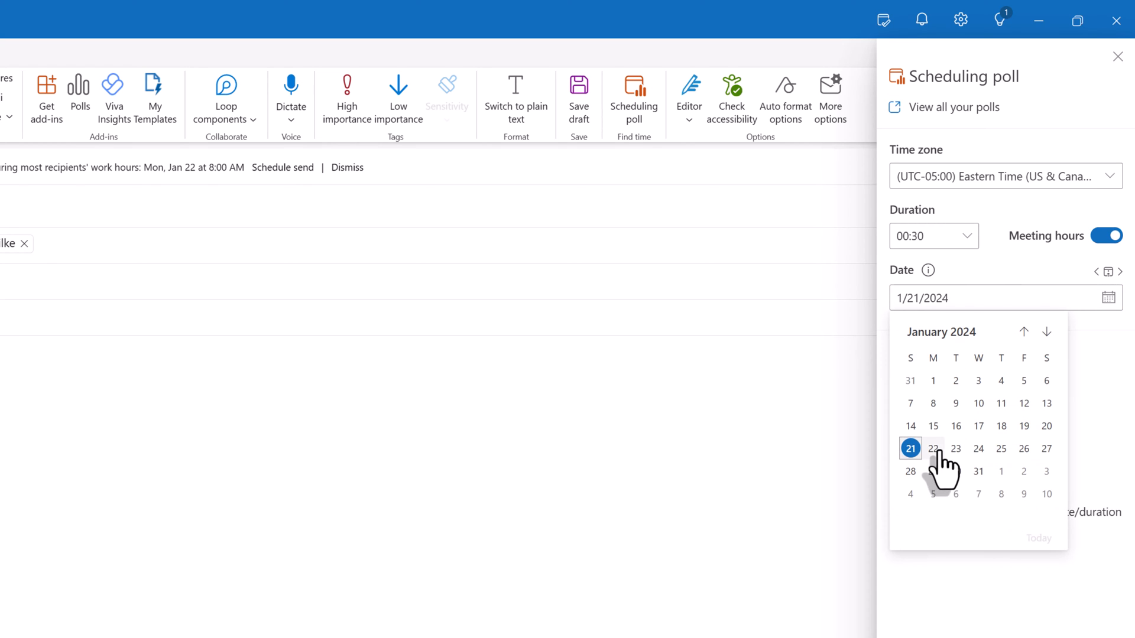
left_click(933, 450)
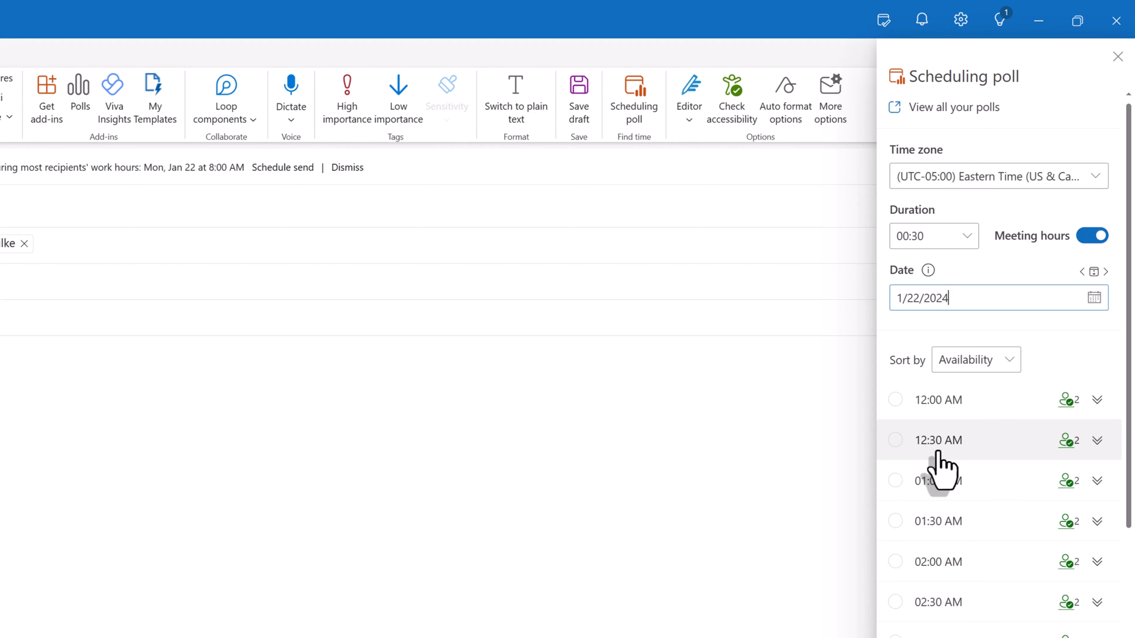
scroll("down", 3)
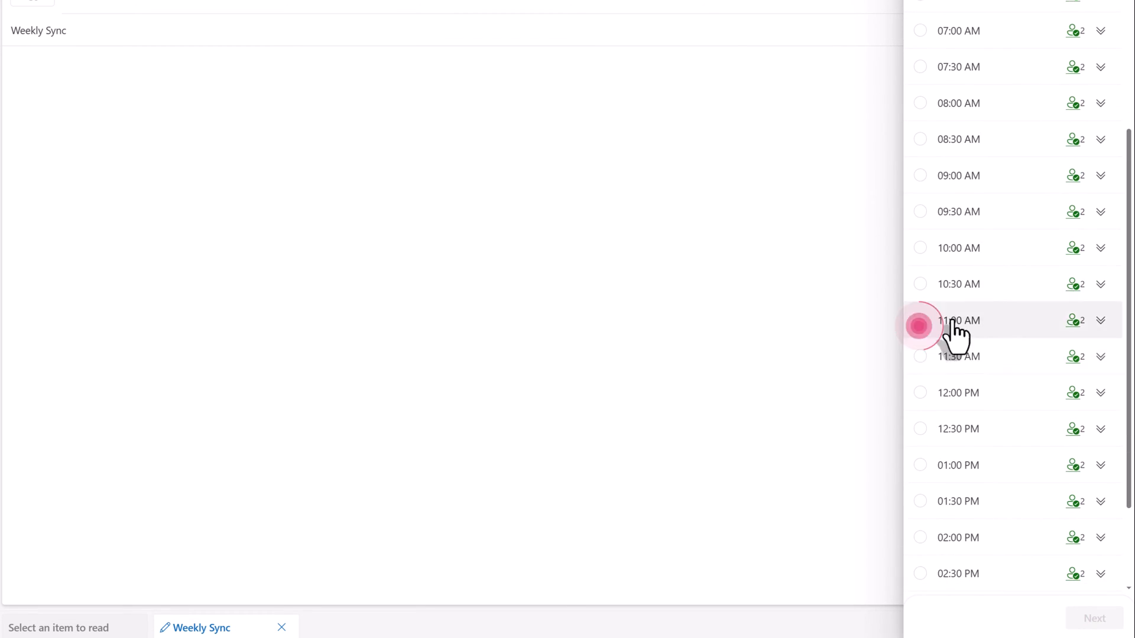
left_click(920, 321)
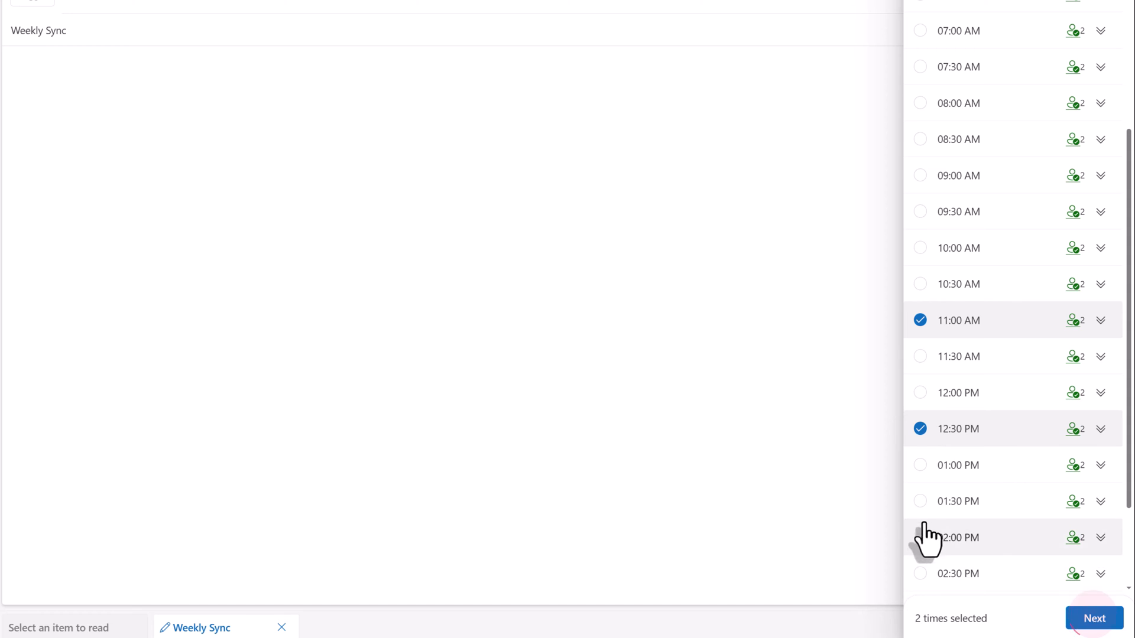
left_click(1094, 619)
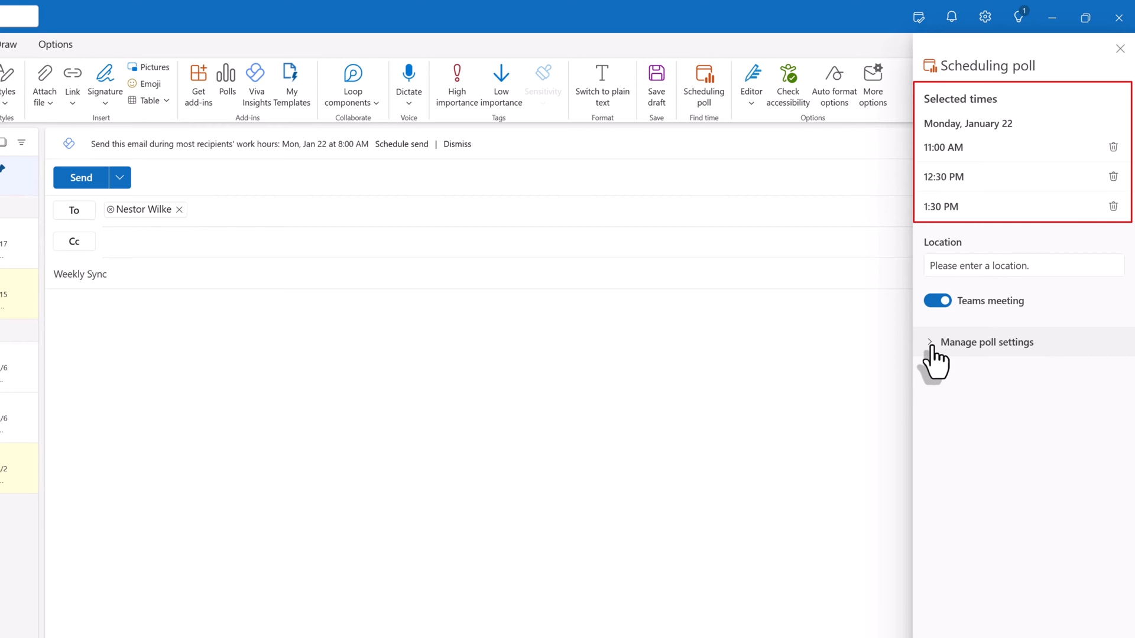
- Review the poll settings and insert the 30-minute, three-option poll into the email
left_click(987, 341)
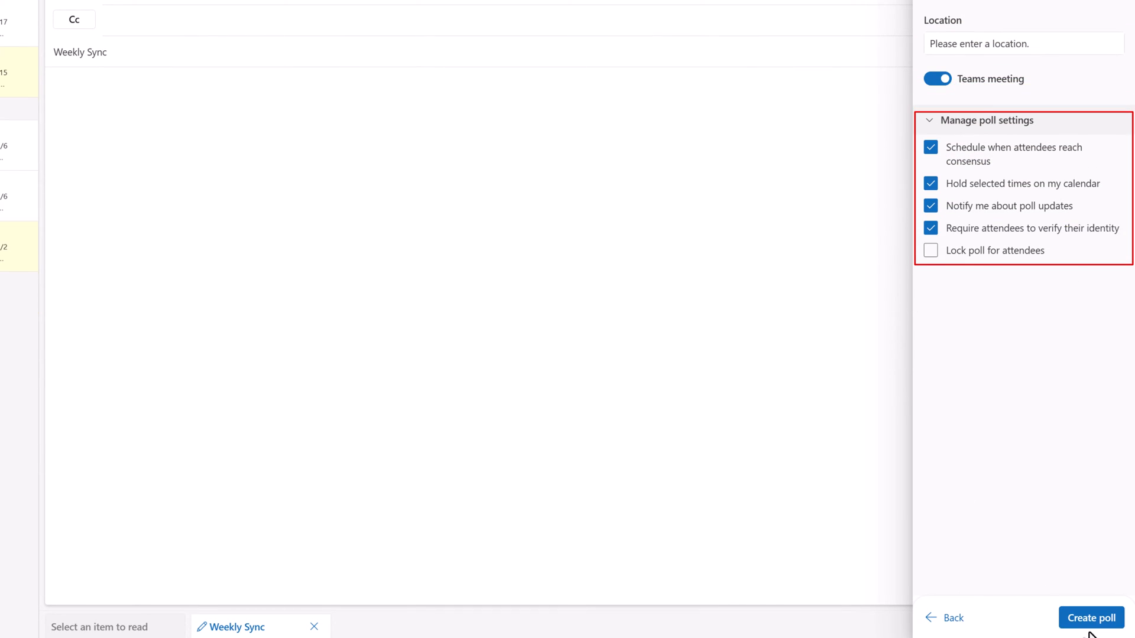
left_click(1090, 617)
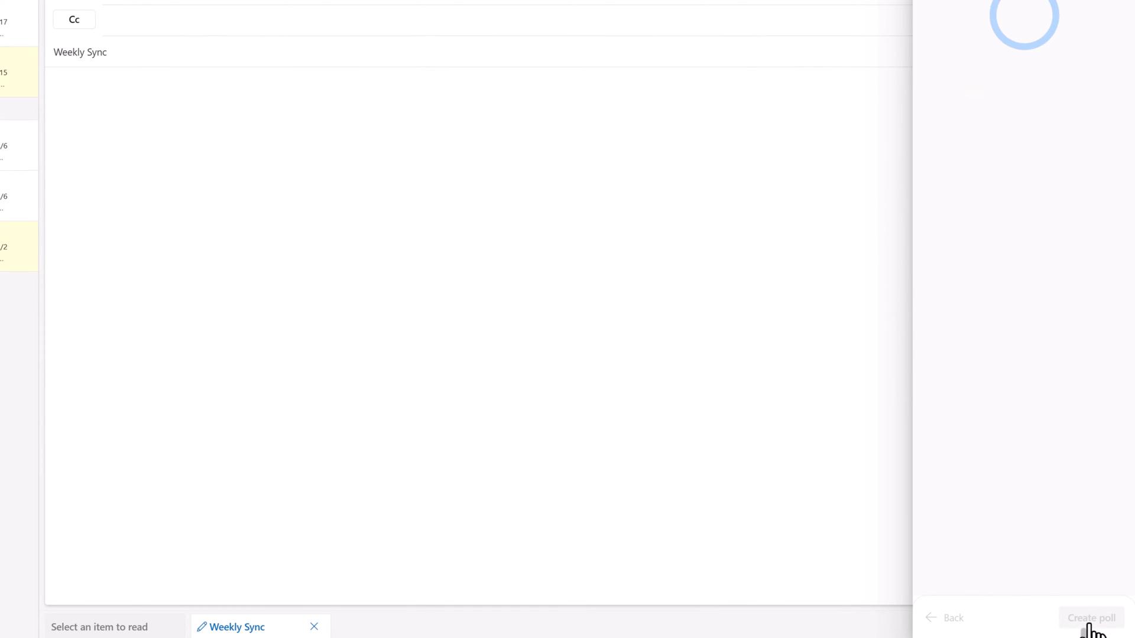
left_click(1092, 618)
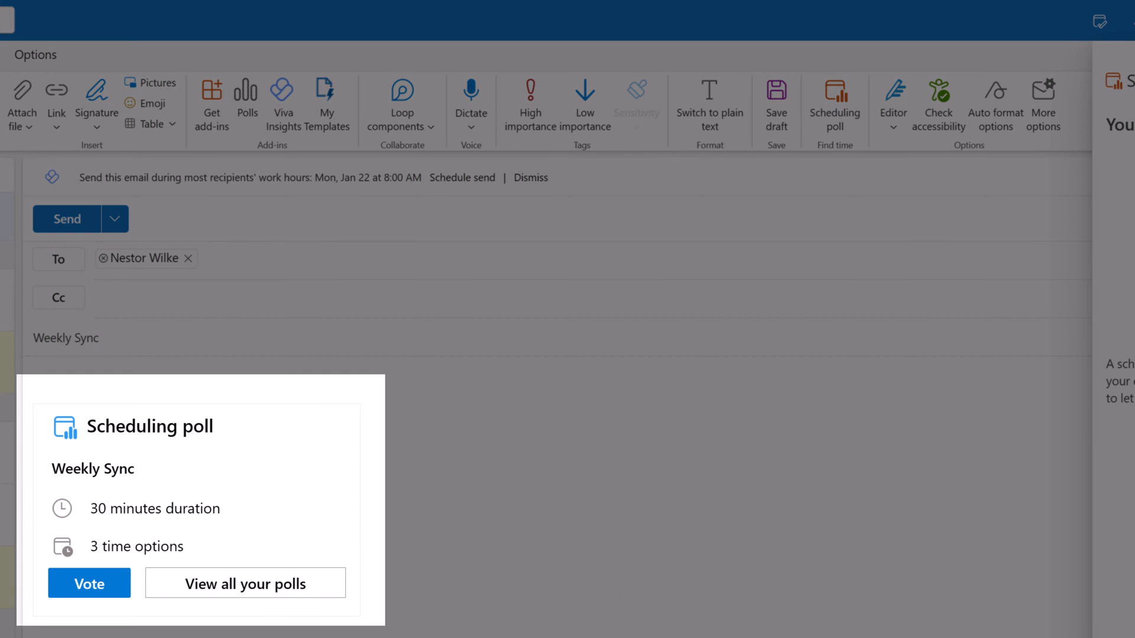
- Write "Hey Nestor, when is best for you to meet?" in the message body above the poll
left_click(834, 105)
type("Hey")
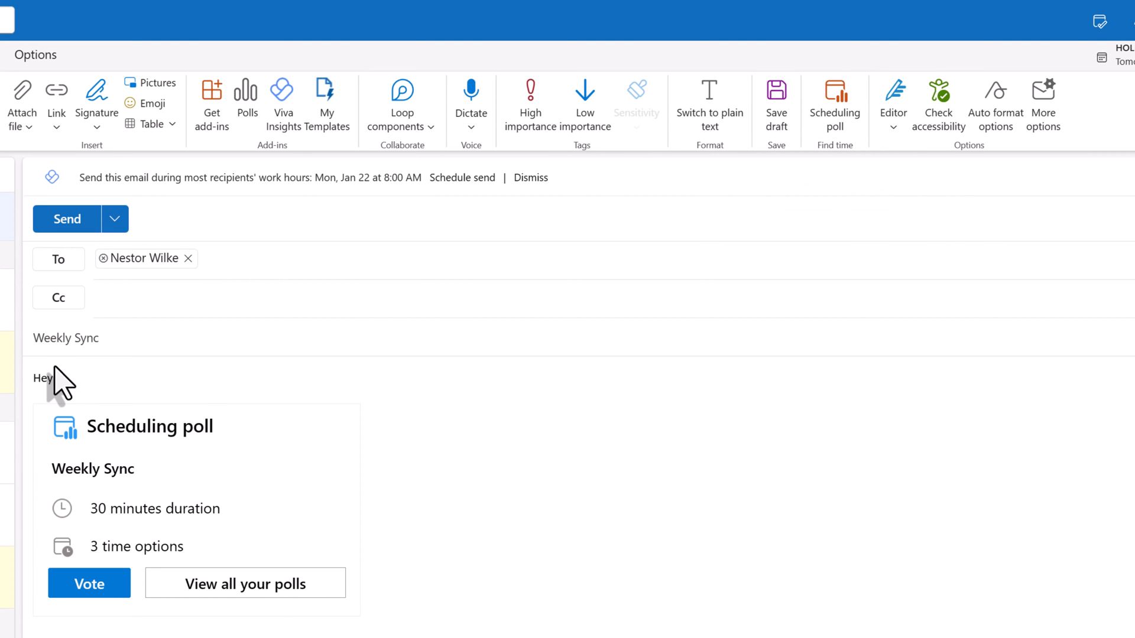
type("Nestor,")
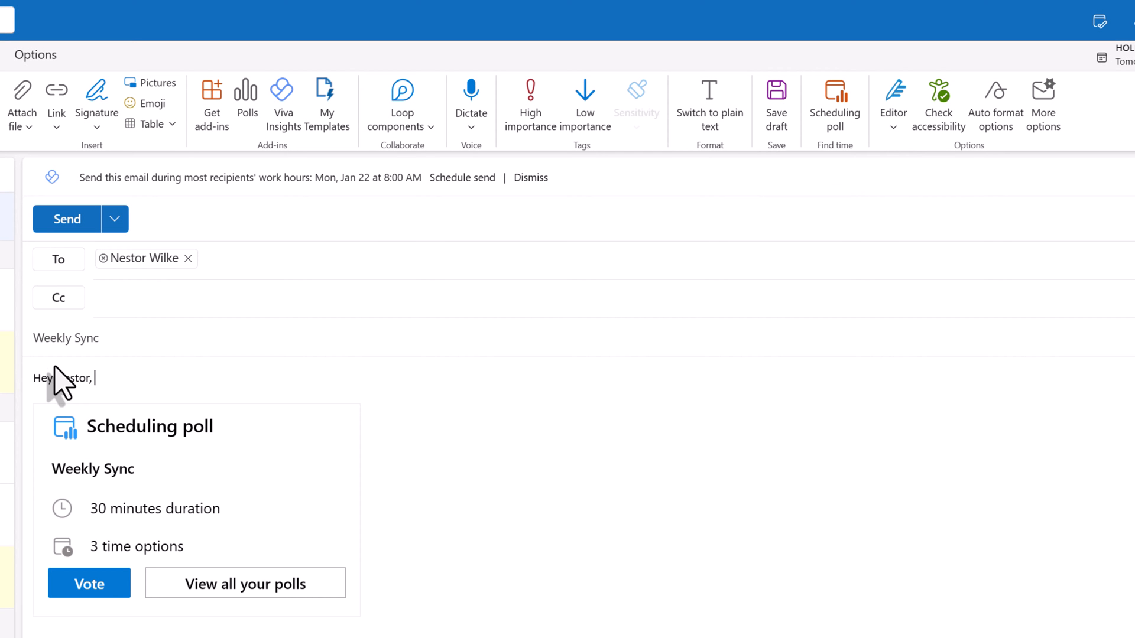
type("when is")
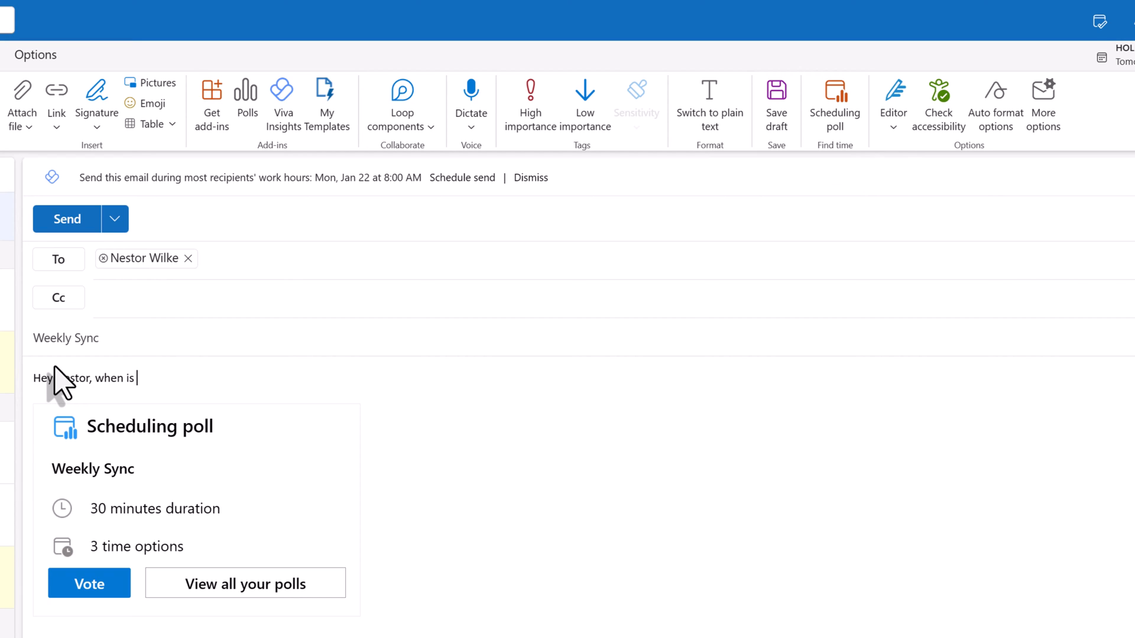
type("best for you to")
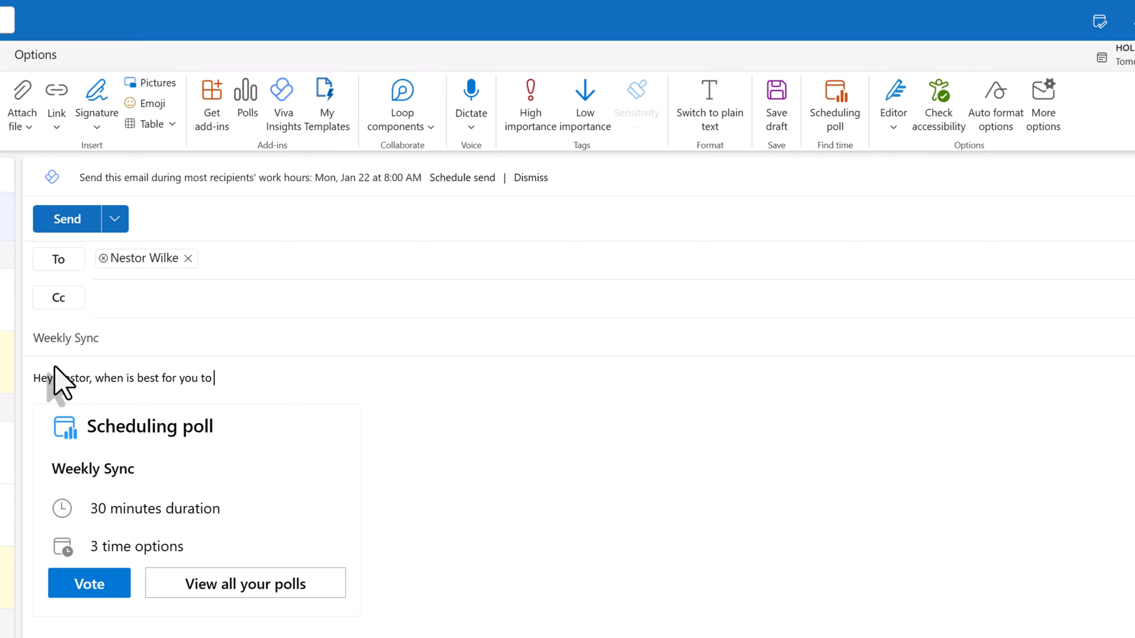
type("meet?")
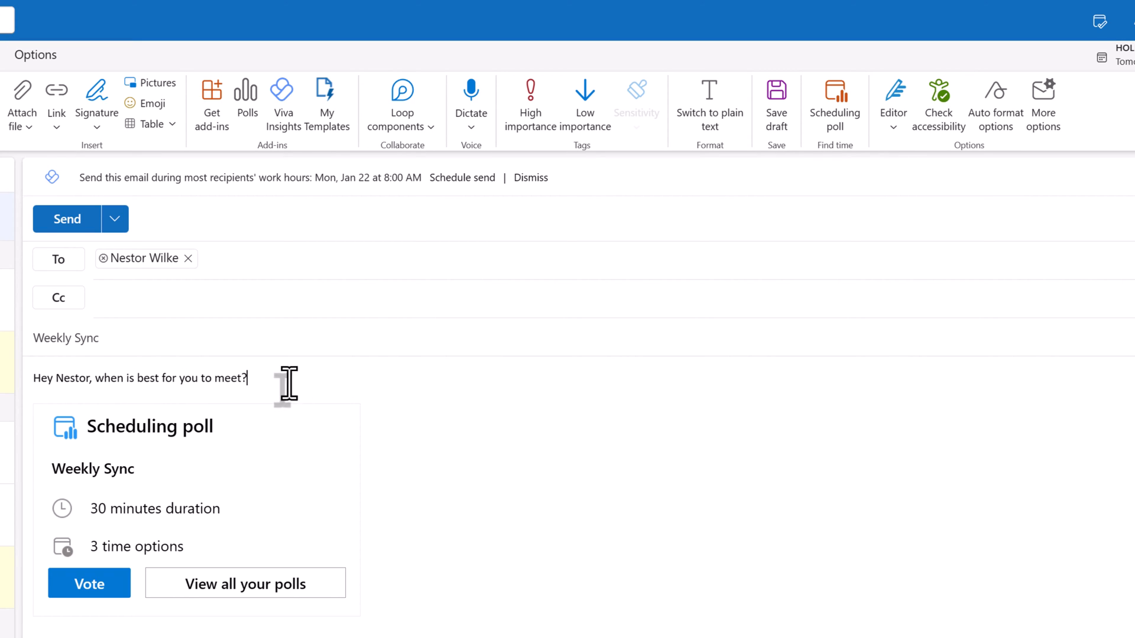
left_click(66, 218)
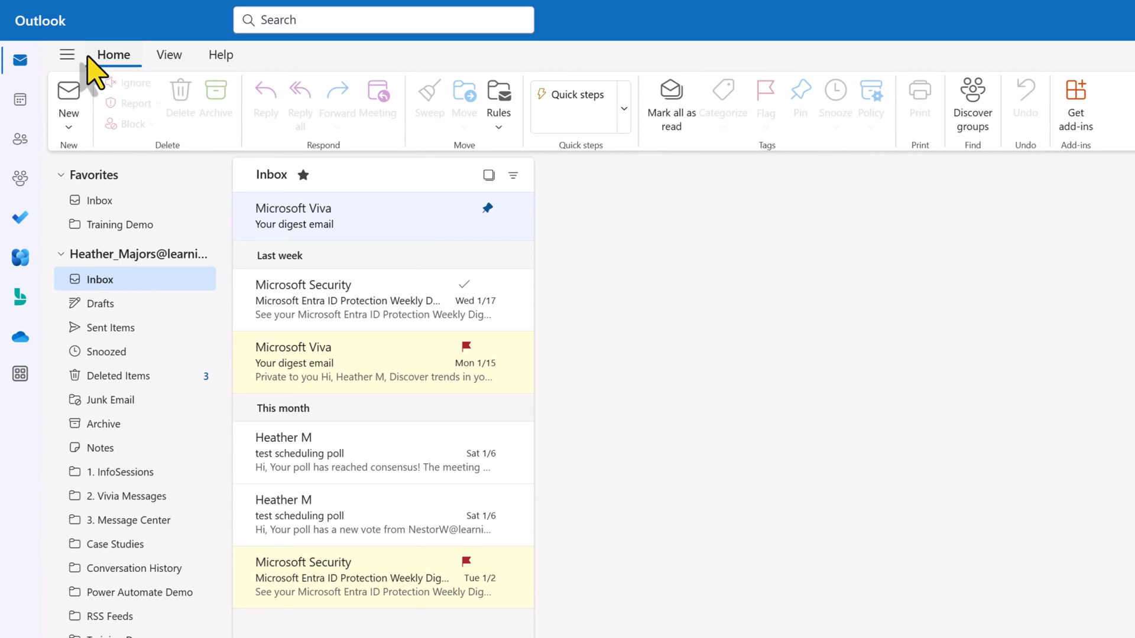
mouse_move(66, 55)
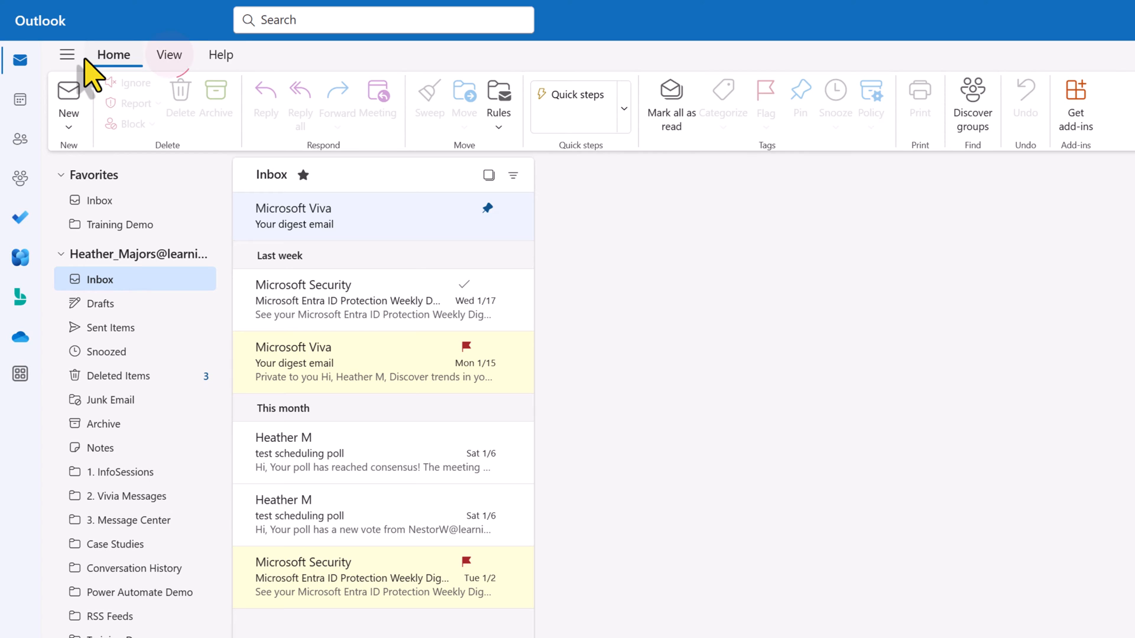
- Show the View ribbon options from the inbox
left_click(169, 54)
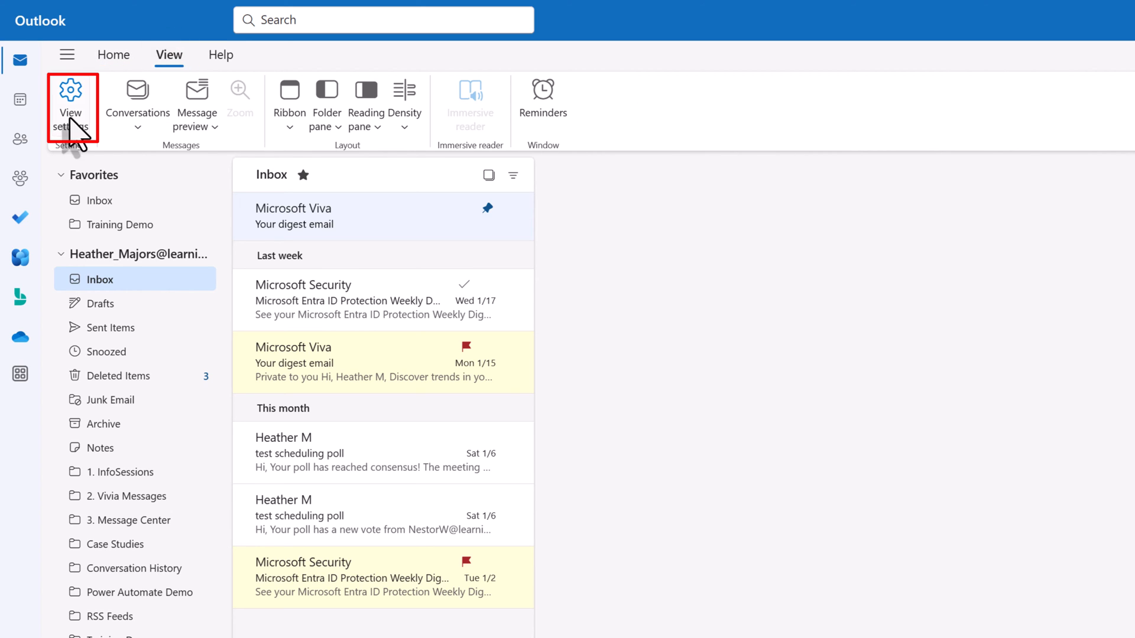
mouse_move(71, 98)
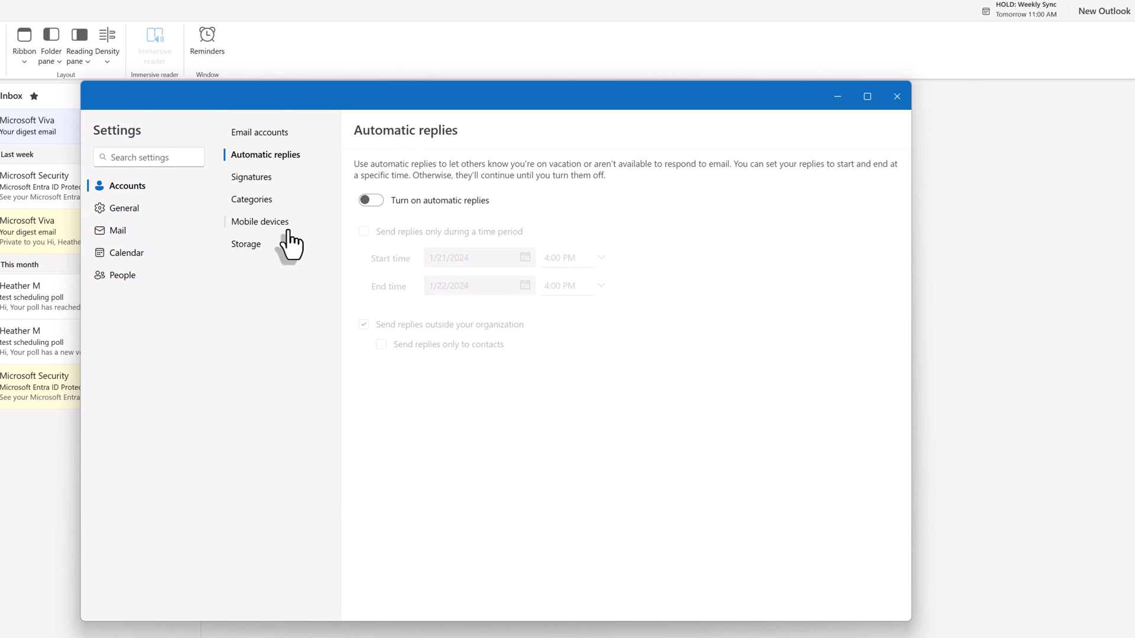
- Browse the General settings through Appearance and land on the Notifications page
left_click(124, 209)
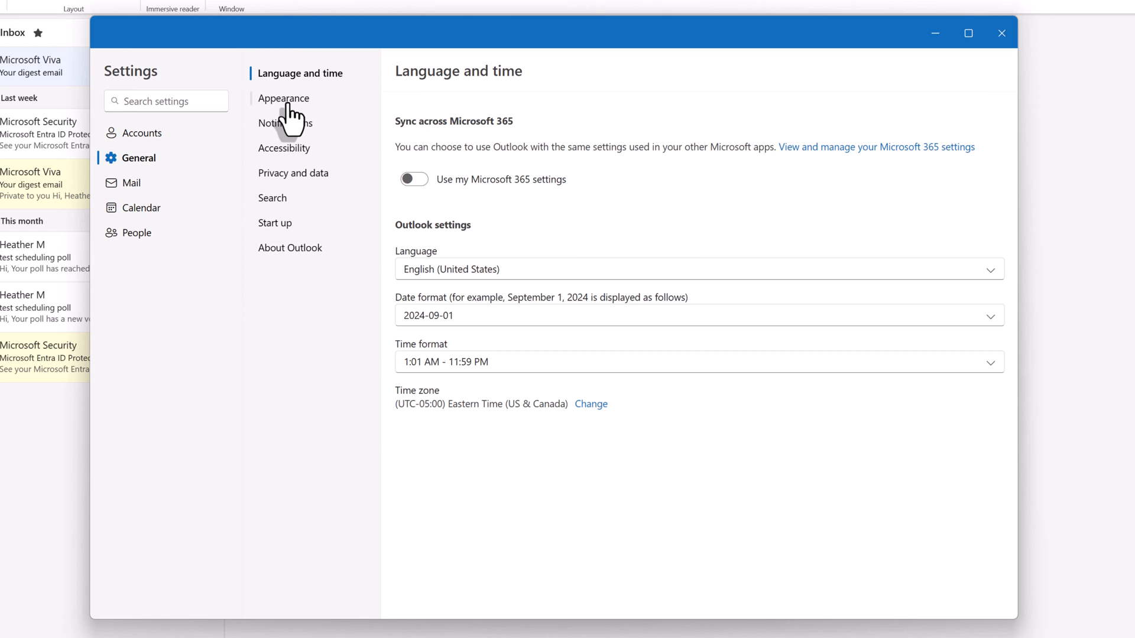
left_click(284, 98)
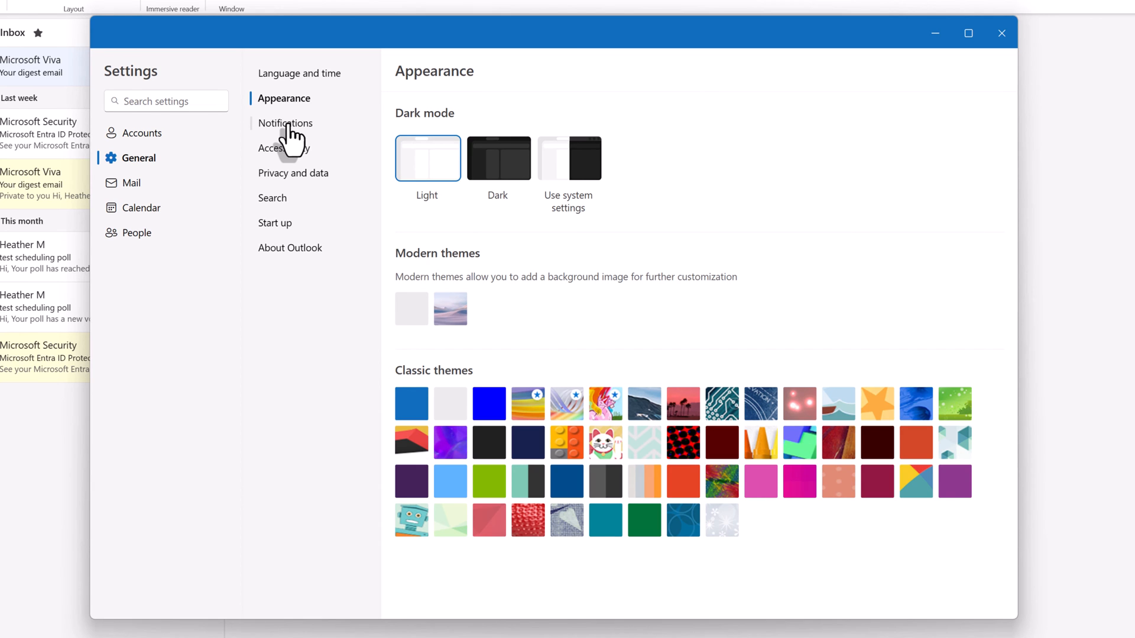
left_click(285, 122)
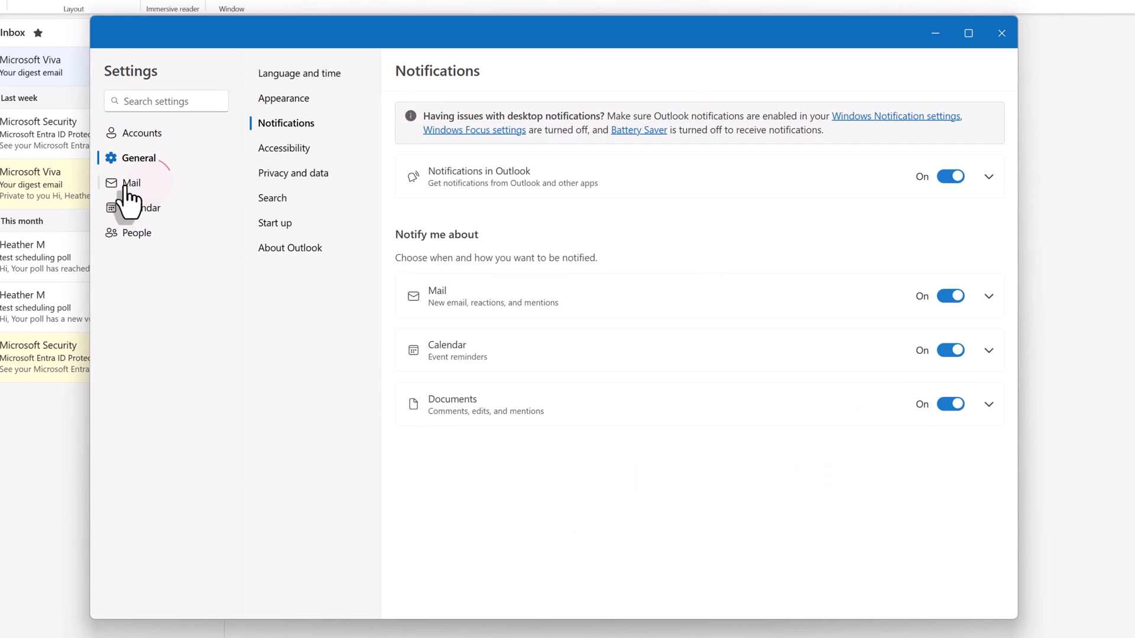
- Show the Mail settings' Customize actions page with Delete, Pin and Flag enabled
left_click(131, 183)
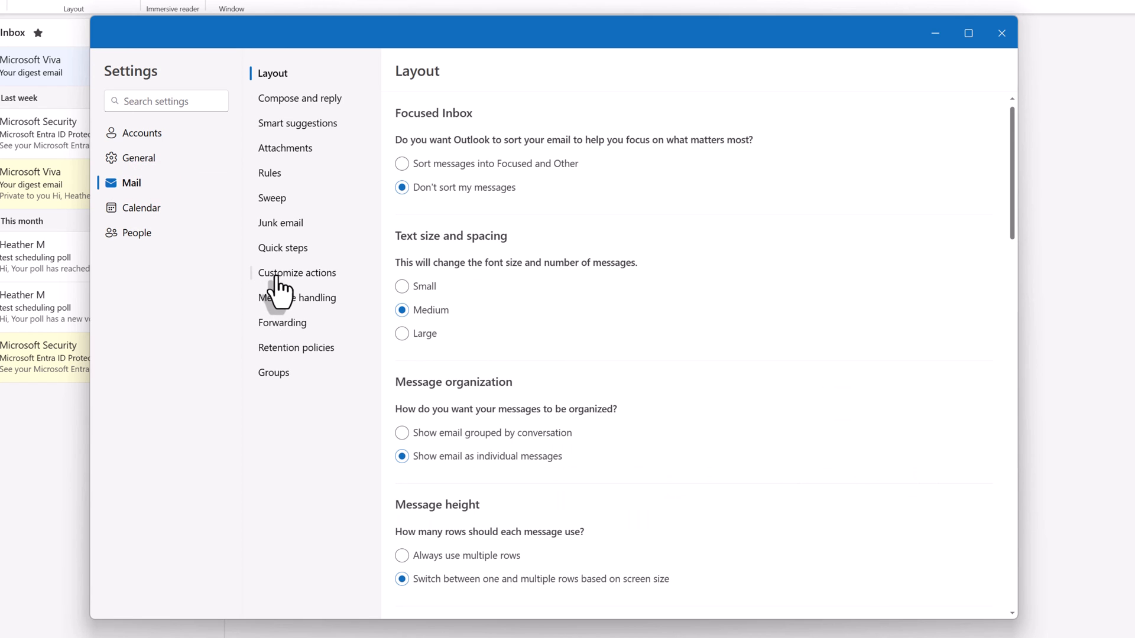
left_click(297, 273)
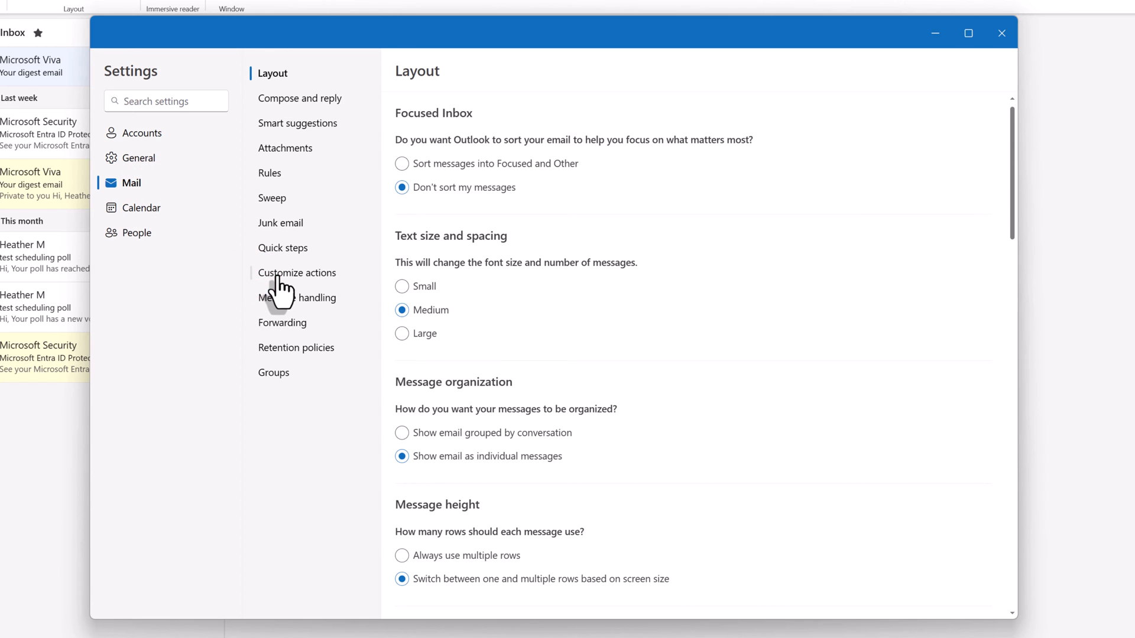
left_click(297, 274)
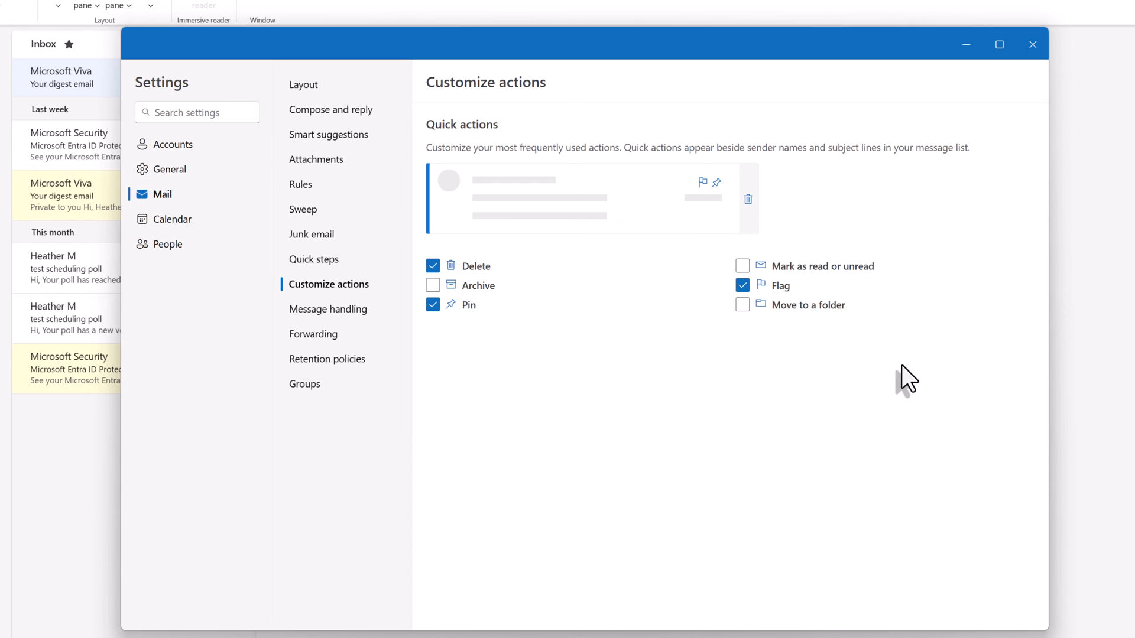
mouse_move(919, 370)
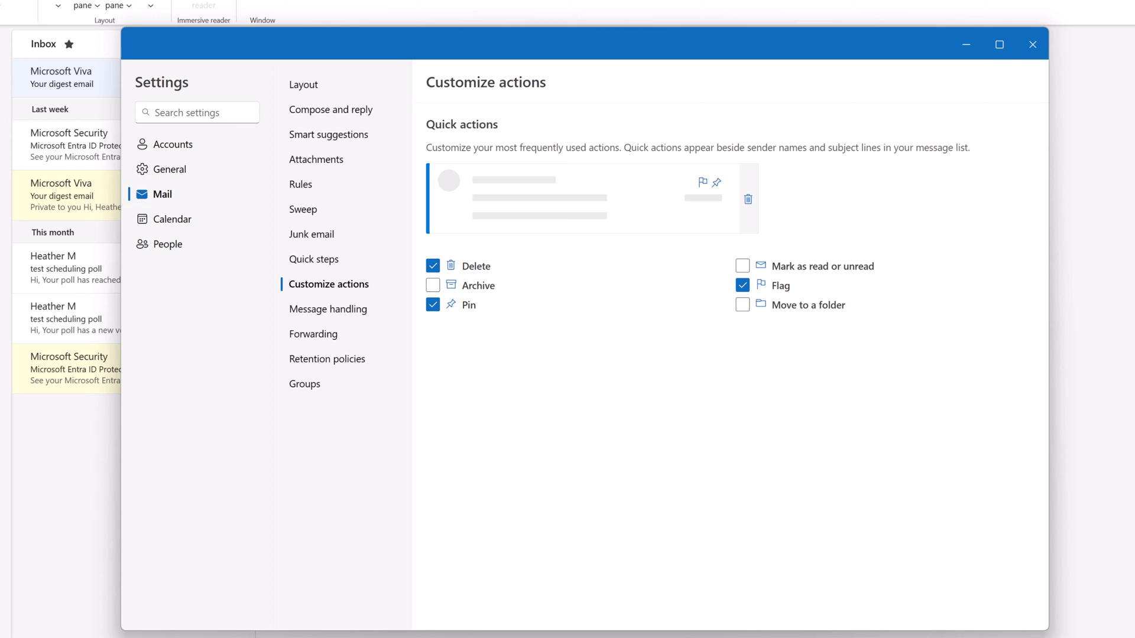
mouse_move(920, 550)
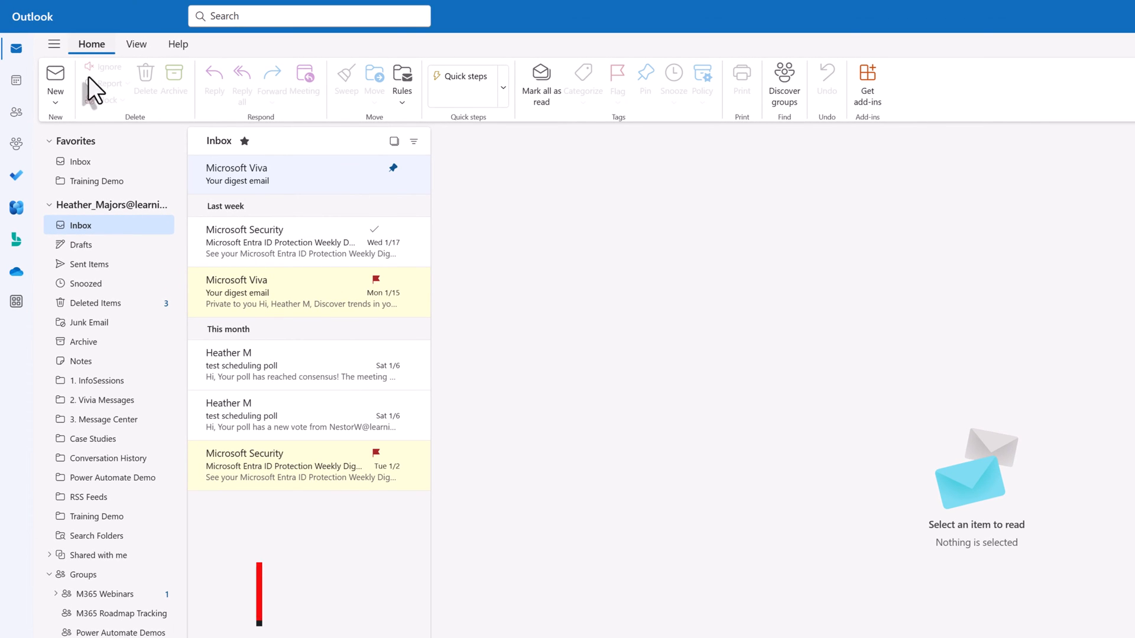
mouse_move(15, 176)
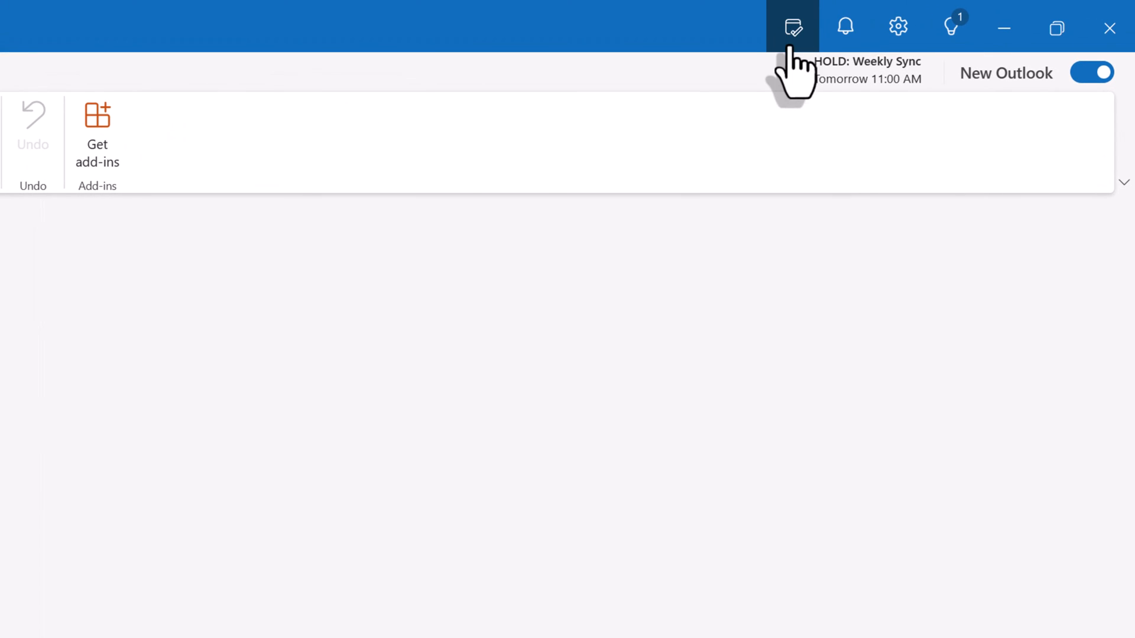
left_click(792, 28)
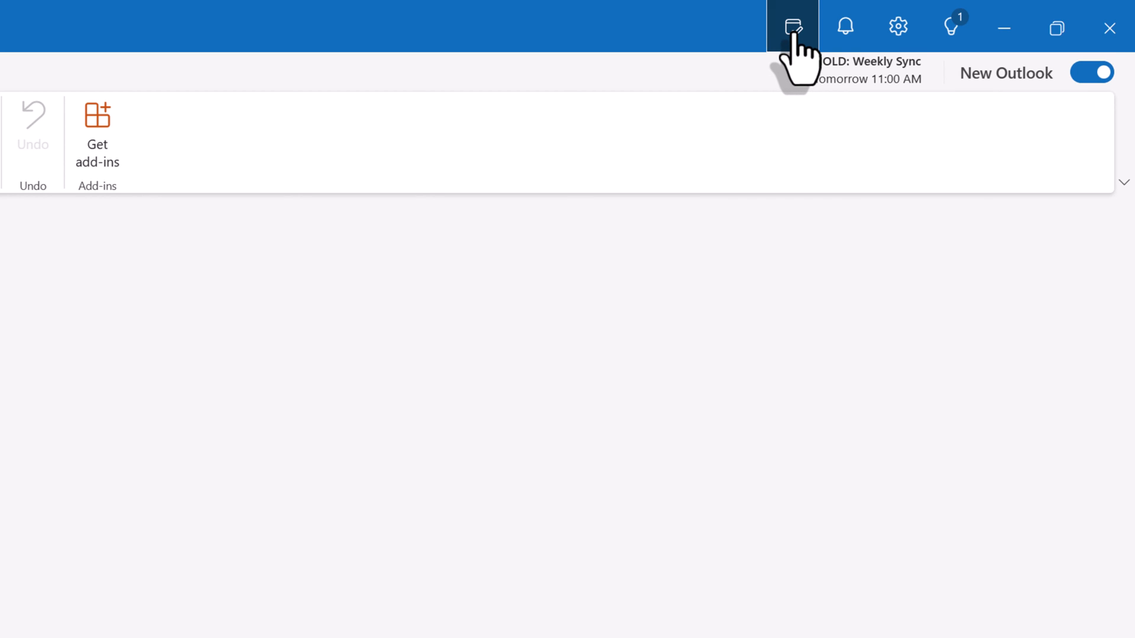
- In My Day's To Do list, mark the overdue task "This is a task" as completed
left_click(792, 26)
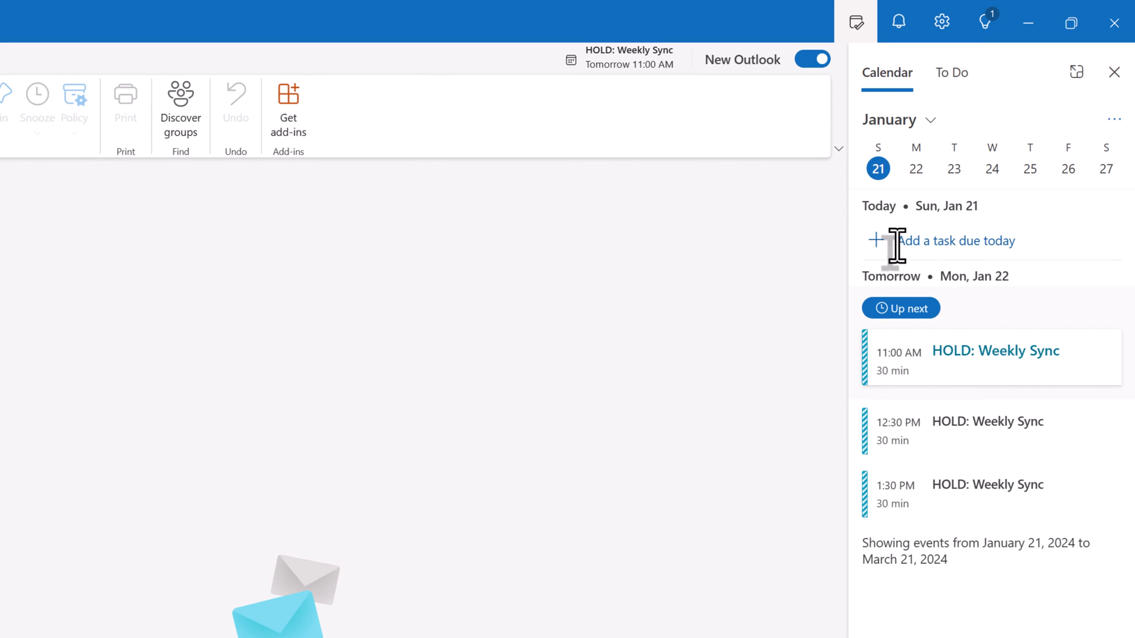
mouse_move(905, 504)
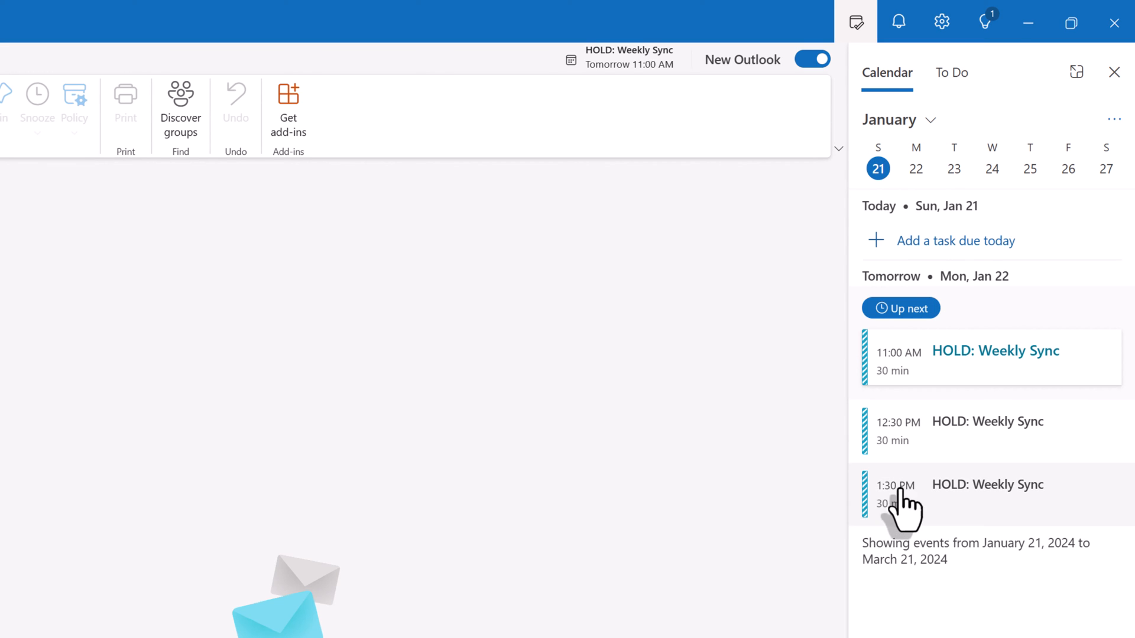
left_click(953, 72)
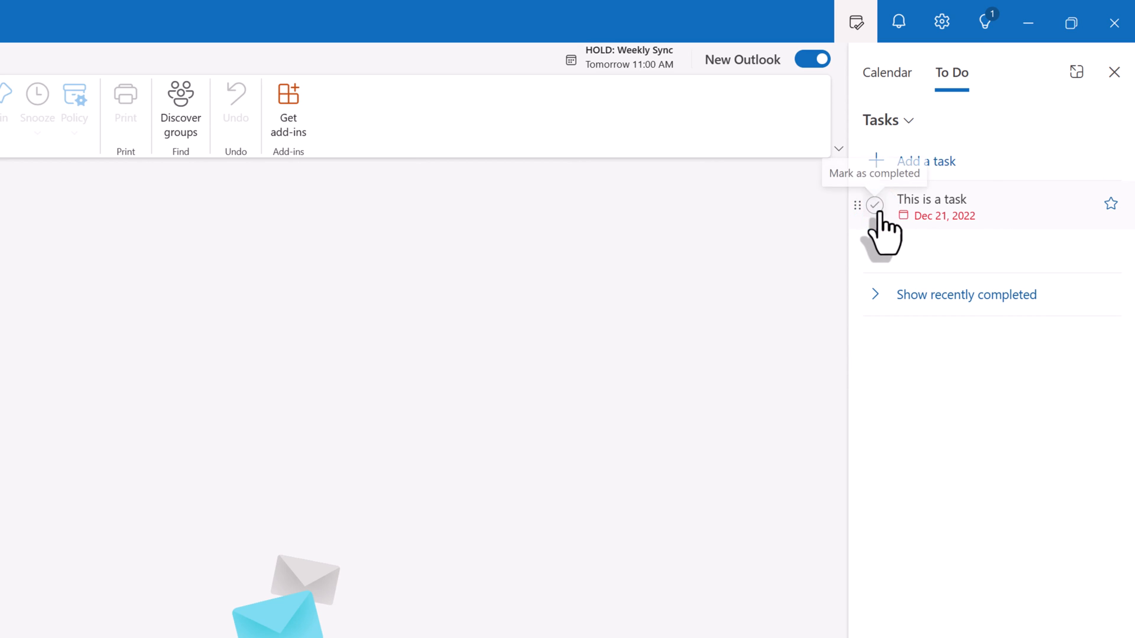
left_click(874, 205)
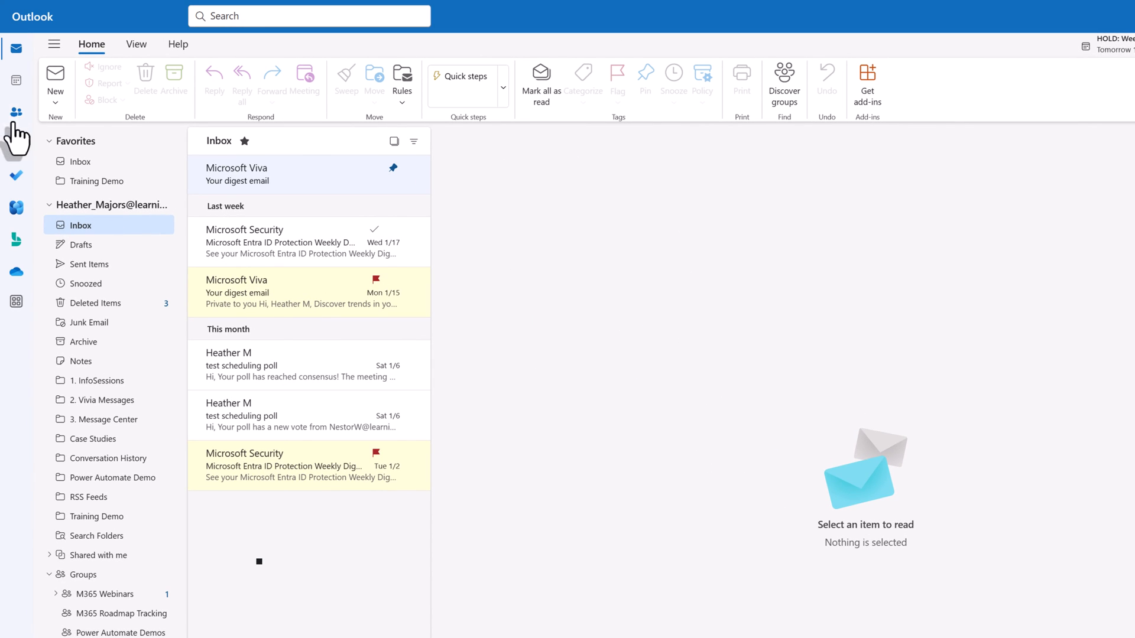
mouse_move(55, 75)
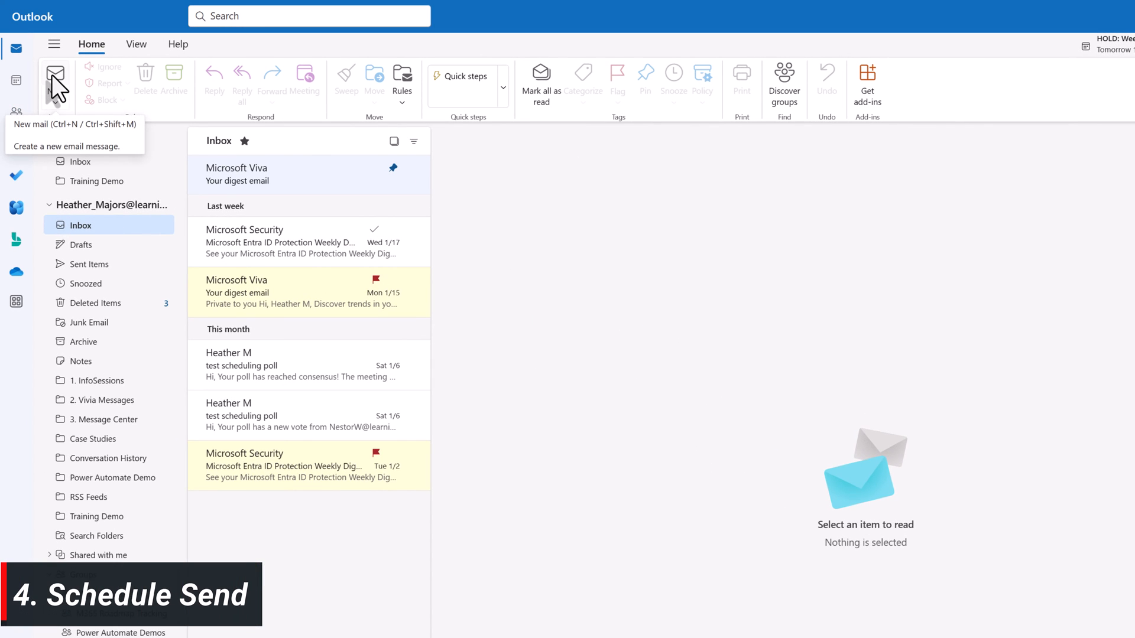
- Draft a new email to Nestor Wilke reading "This is a test." and reveal its alternate send options
left_click(55, 76)
type("Schedule Send")
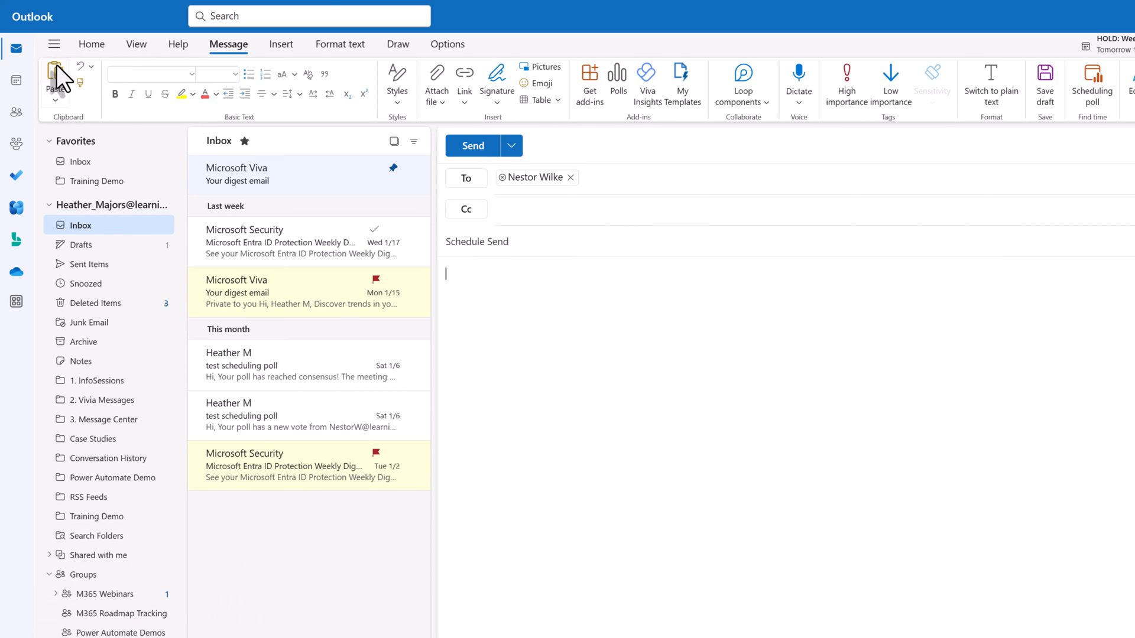
type("This is a test.")
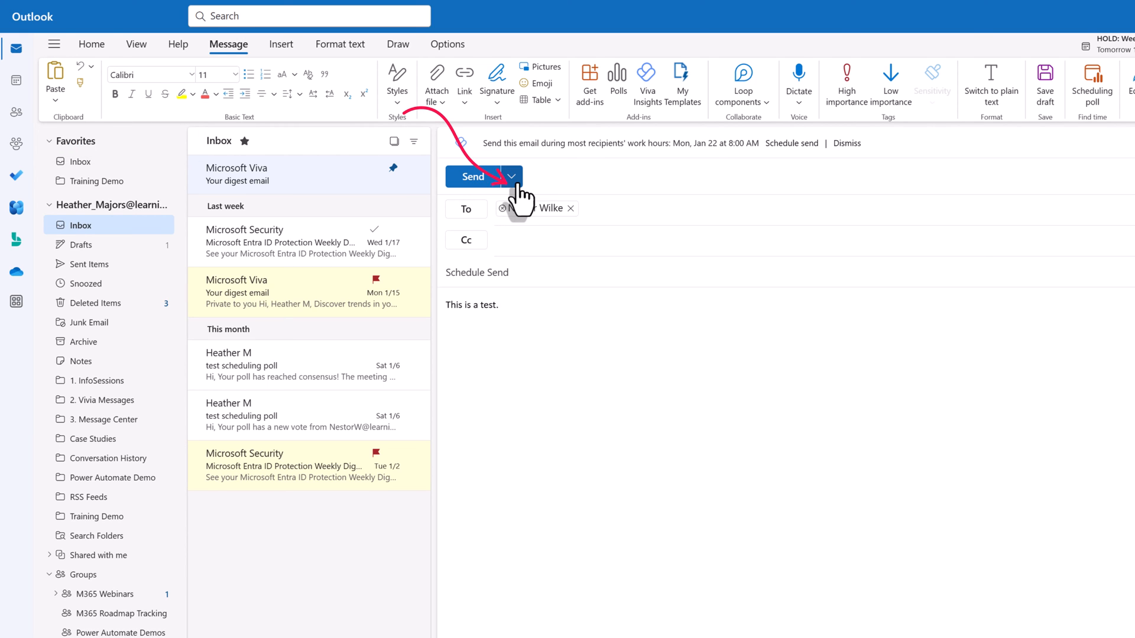
left_click(511, 176)
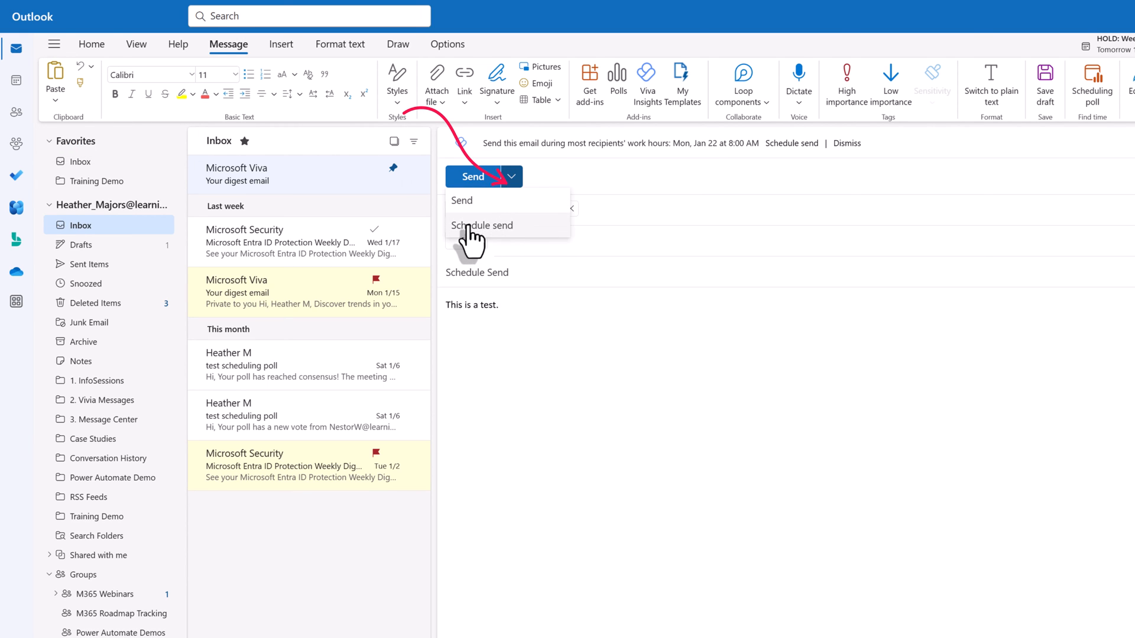
mouse_move(476, 240)
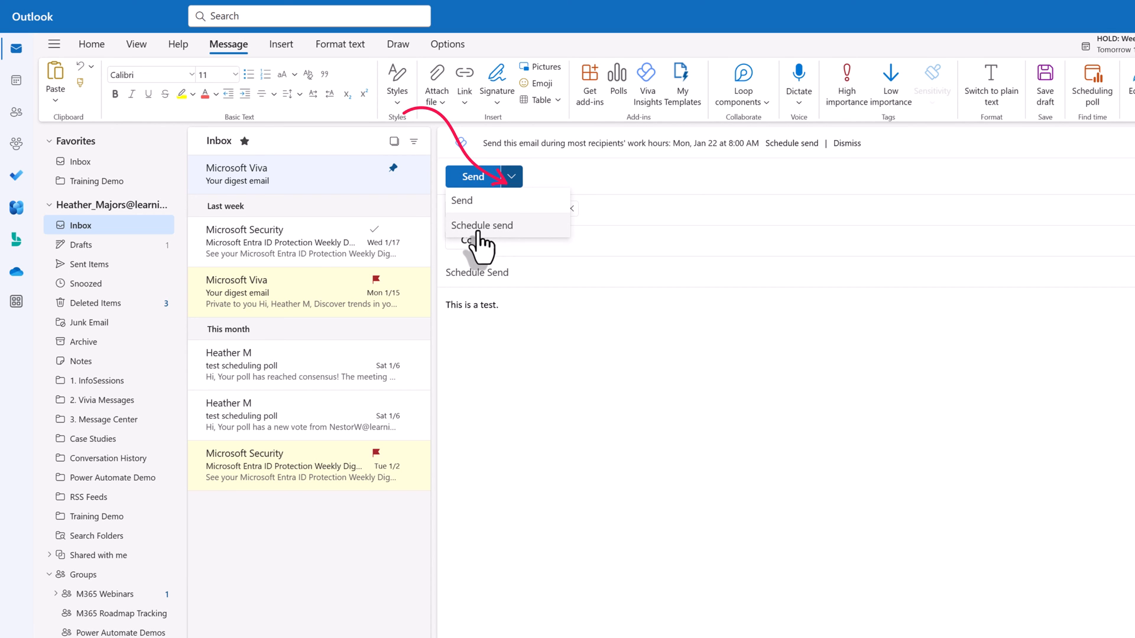
- Choose Schedule send with a custom time of January 23, 2024 at 9:30 AM
left_click(482, 225)
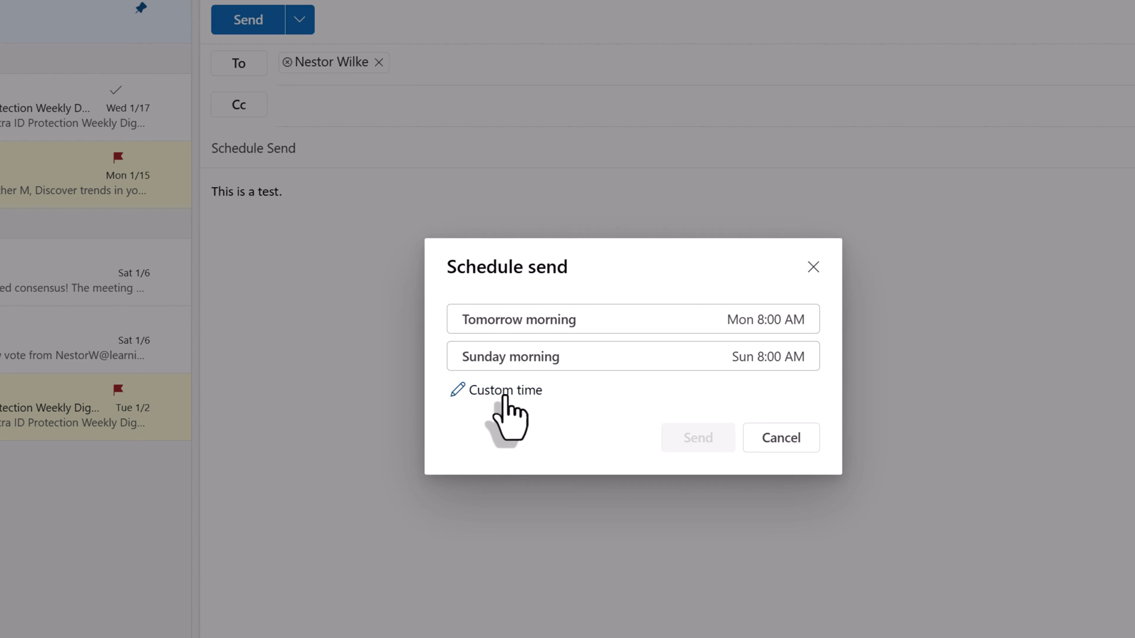
left_click(505, 390)
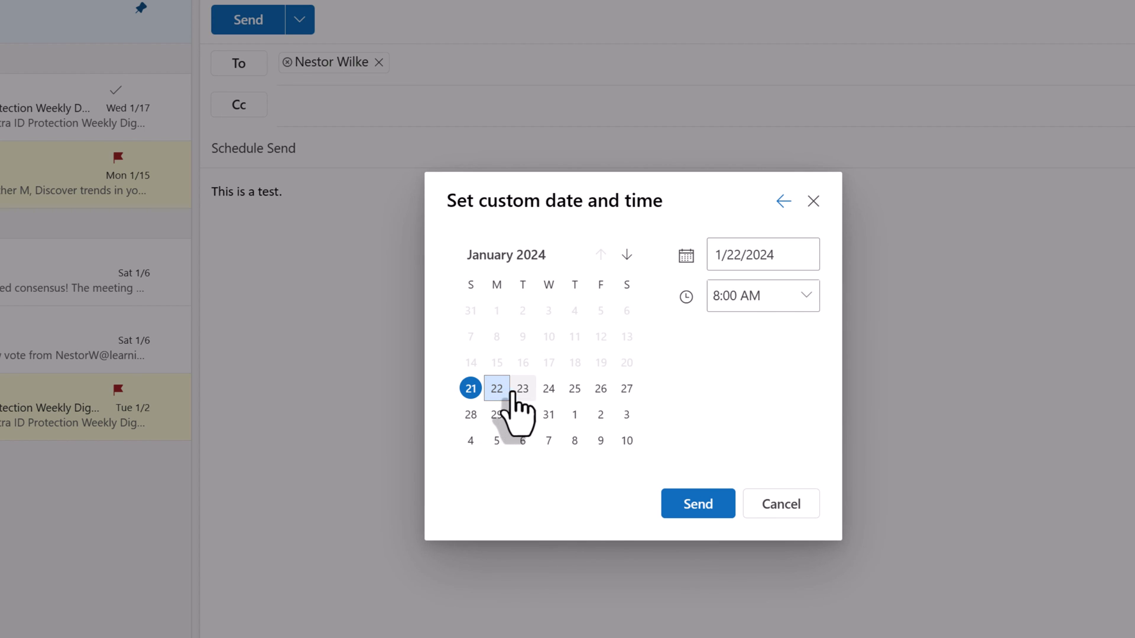
left_click(521, 389)
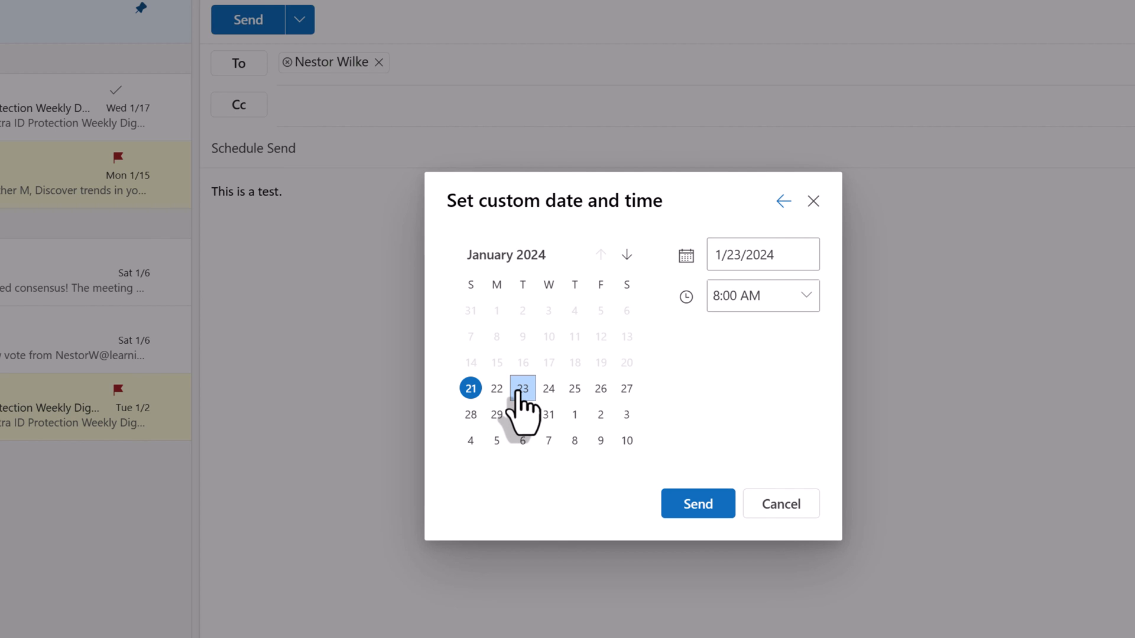
left_click(805, 295)
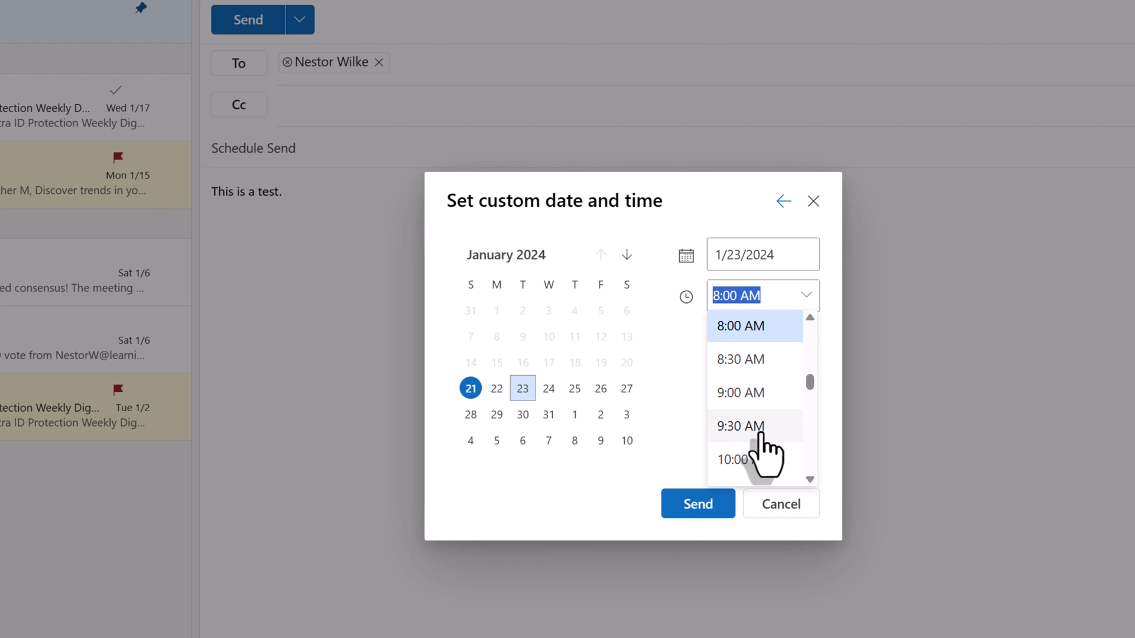
left_click(739, 426)
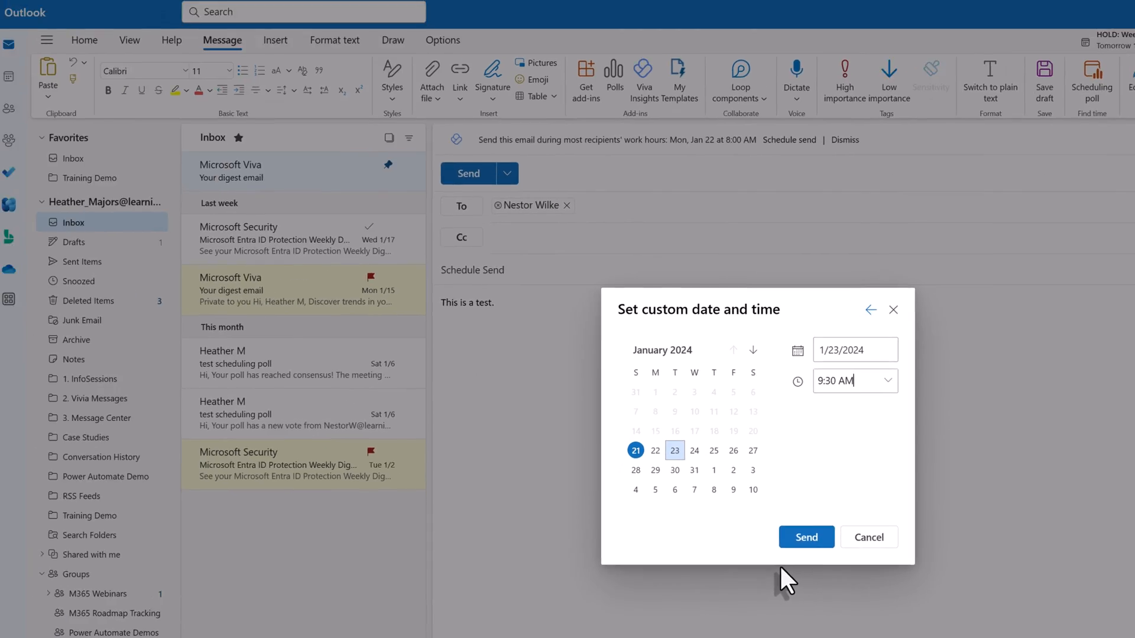
- Confirm sending the test email at the scheduled 1/23/2024 9:30 AM time
left_click(806, 537)
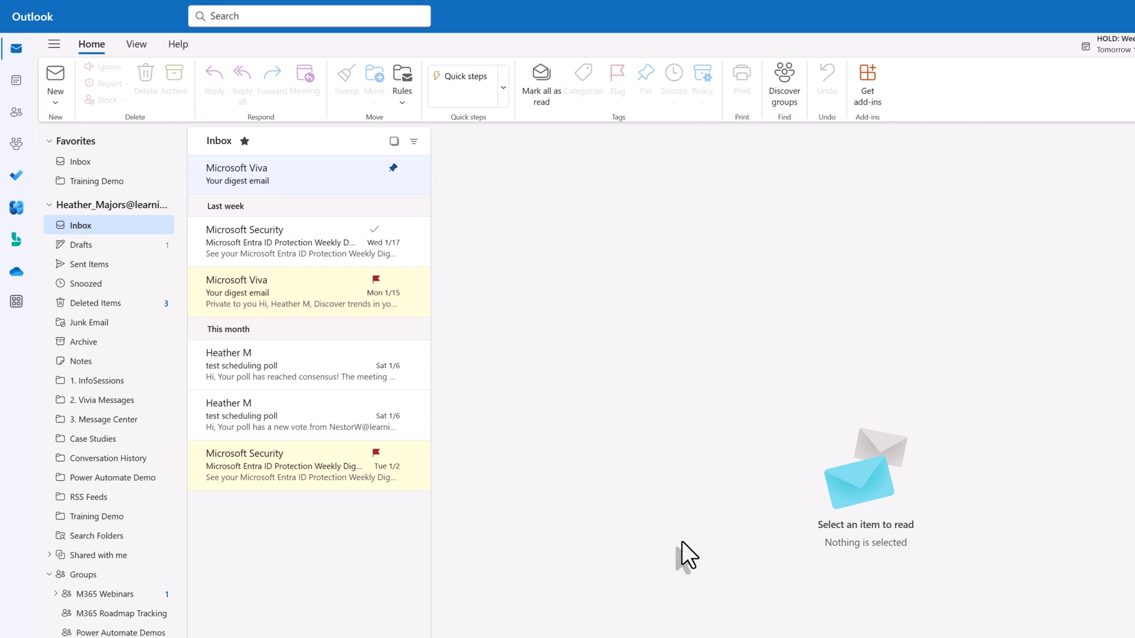
mouse_move(79, 244)
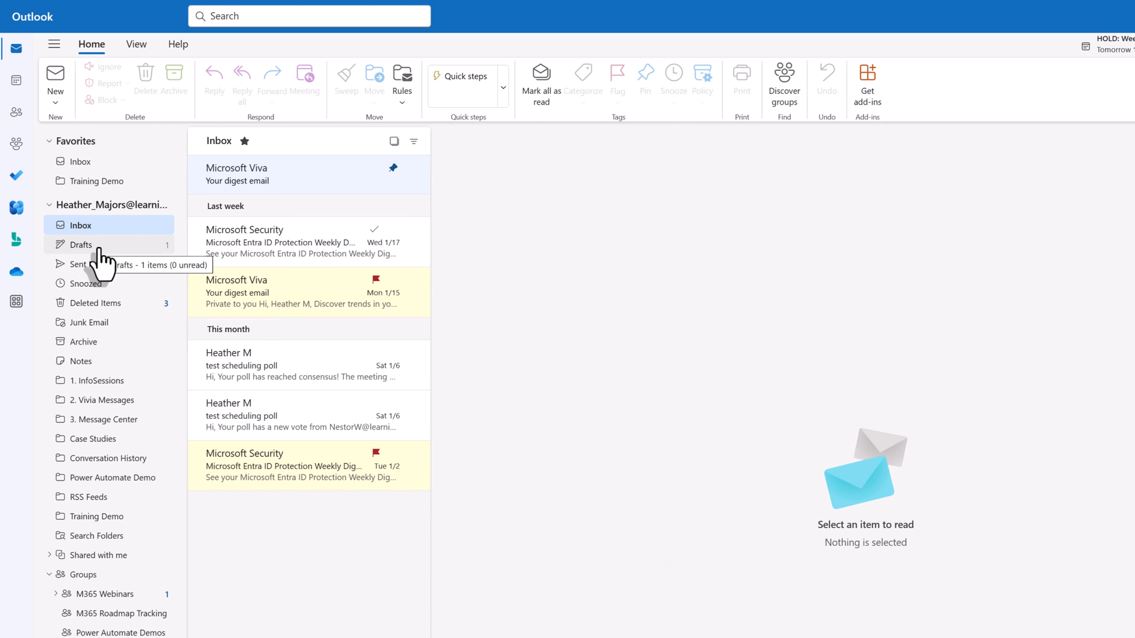